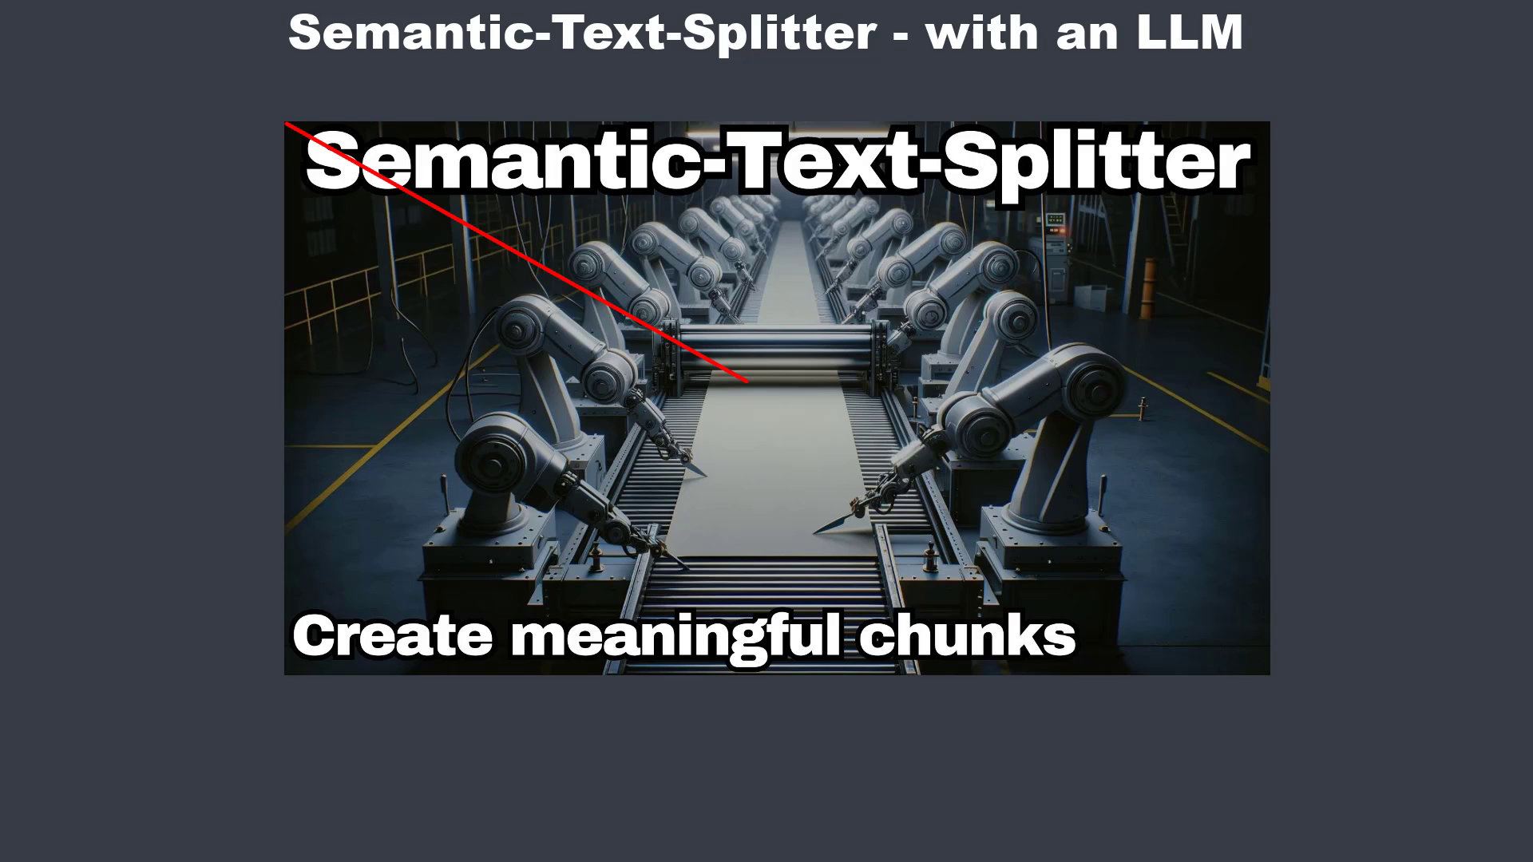
- Advance from the intro slide to the llm-splitter.ipynb notebook in VS Code
key(Right)
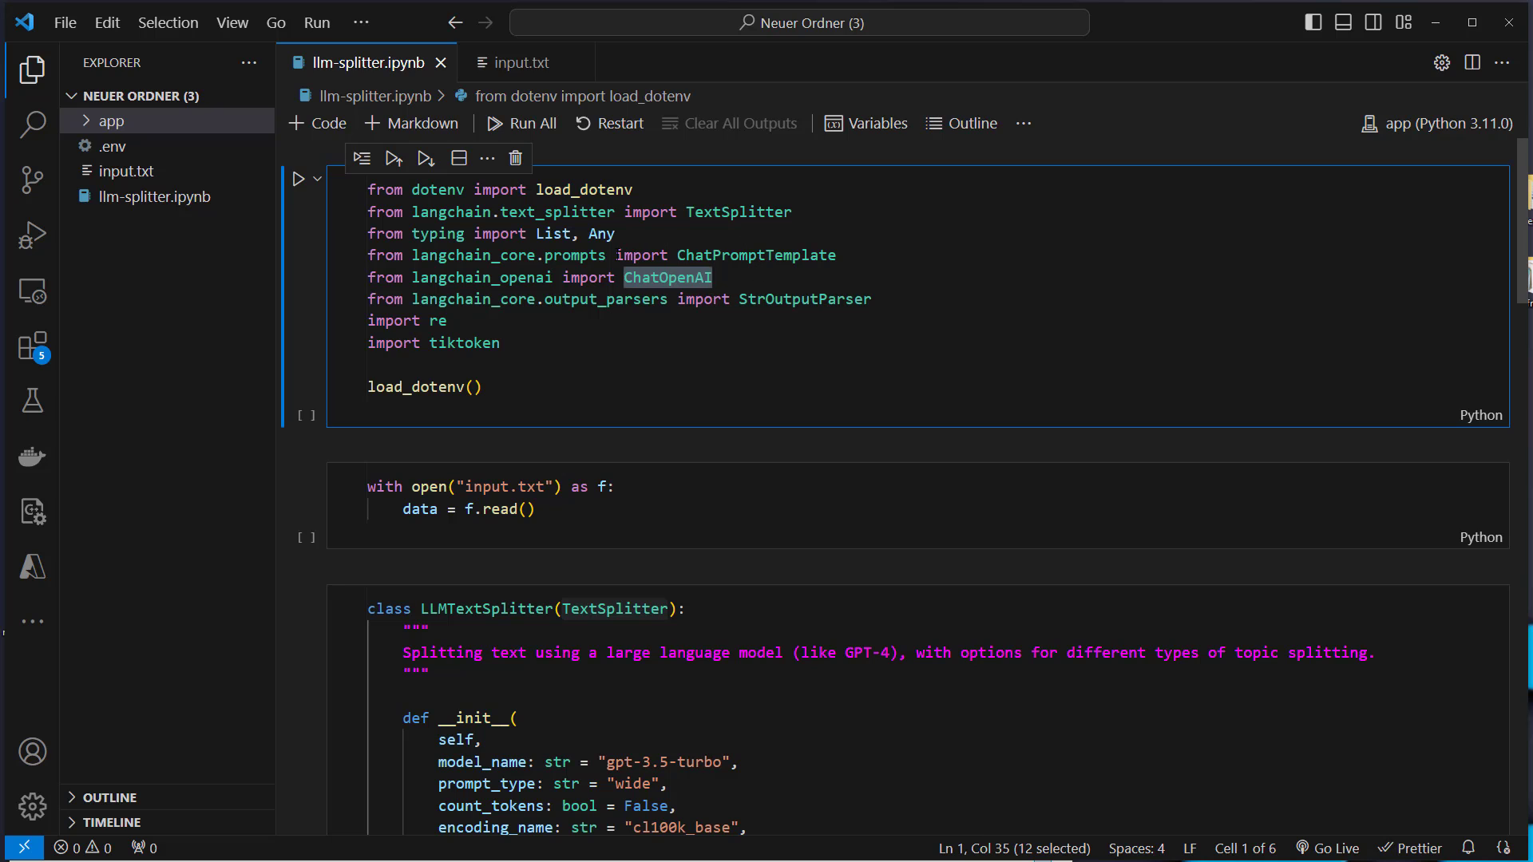
double_click(804, 299)
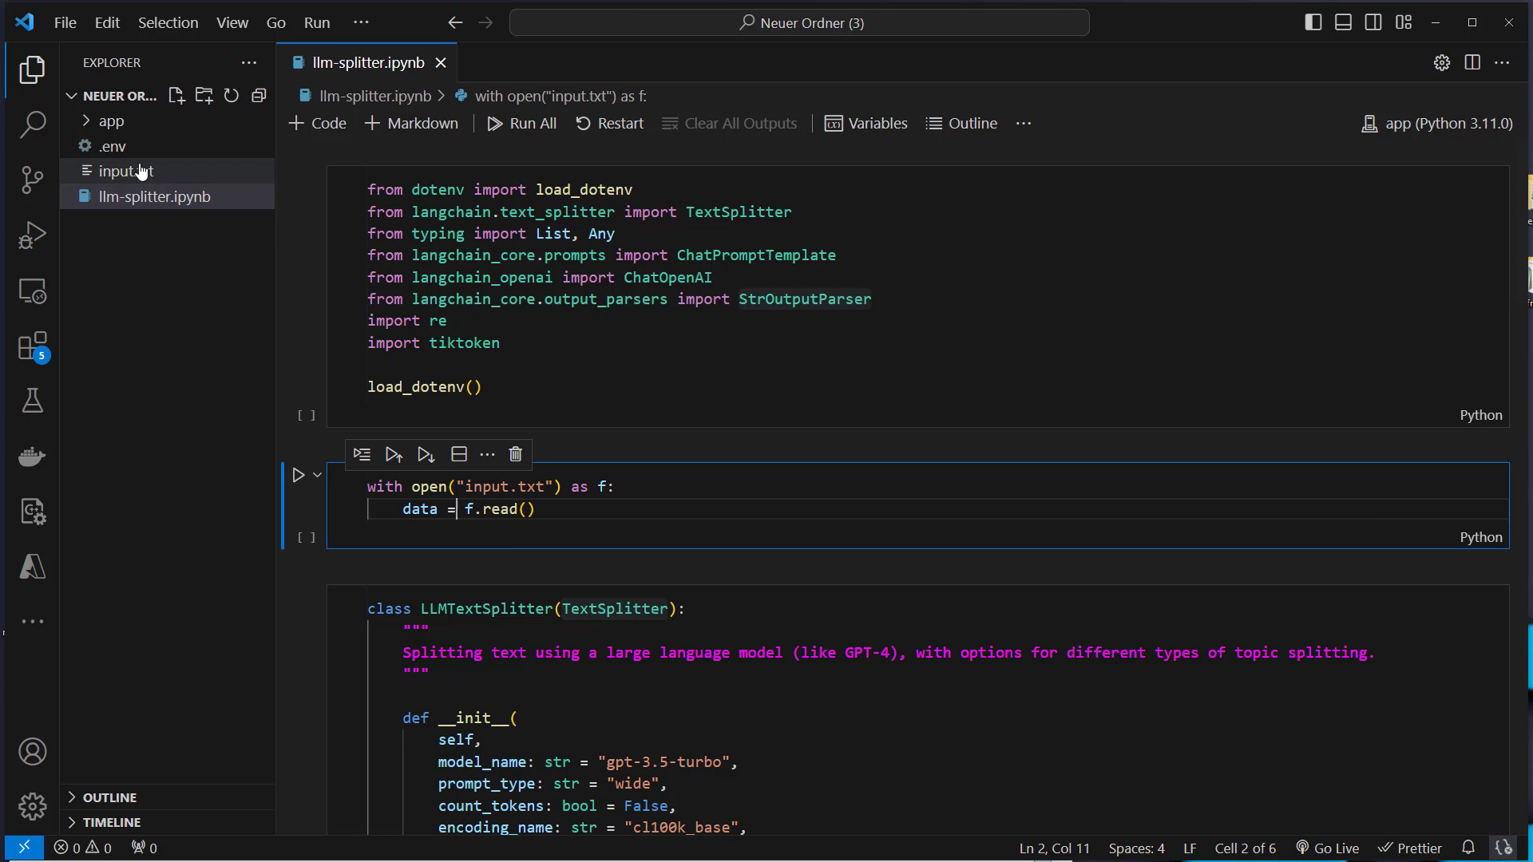
click(121, 170)
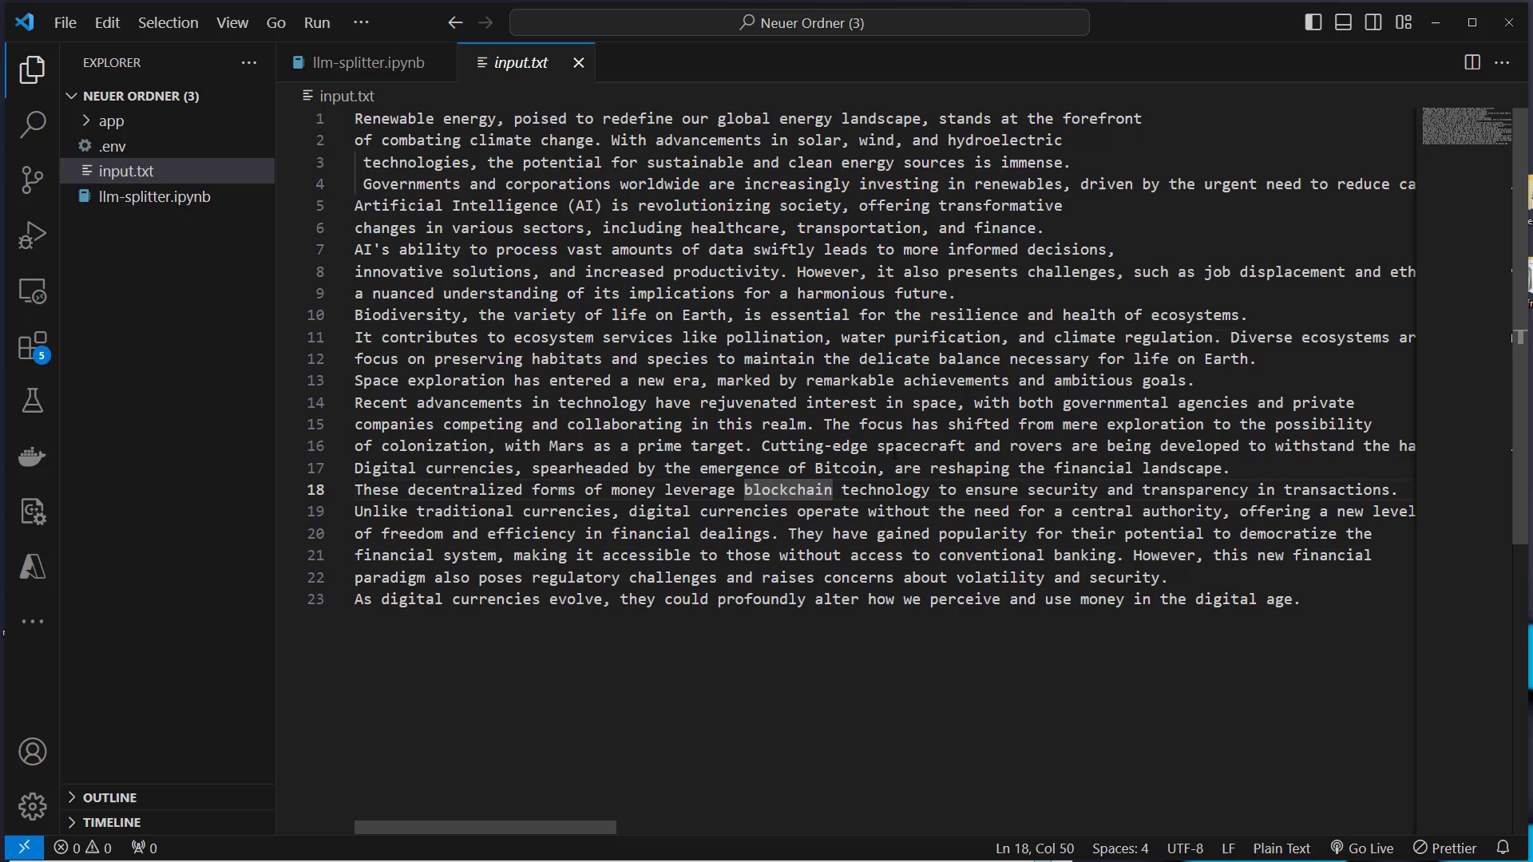
click(1299, 599)
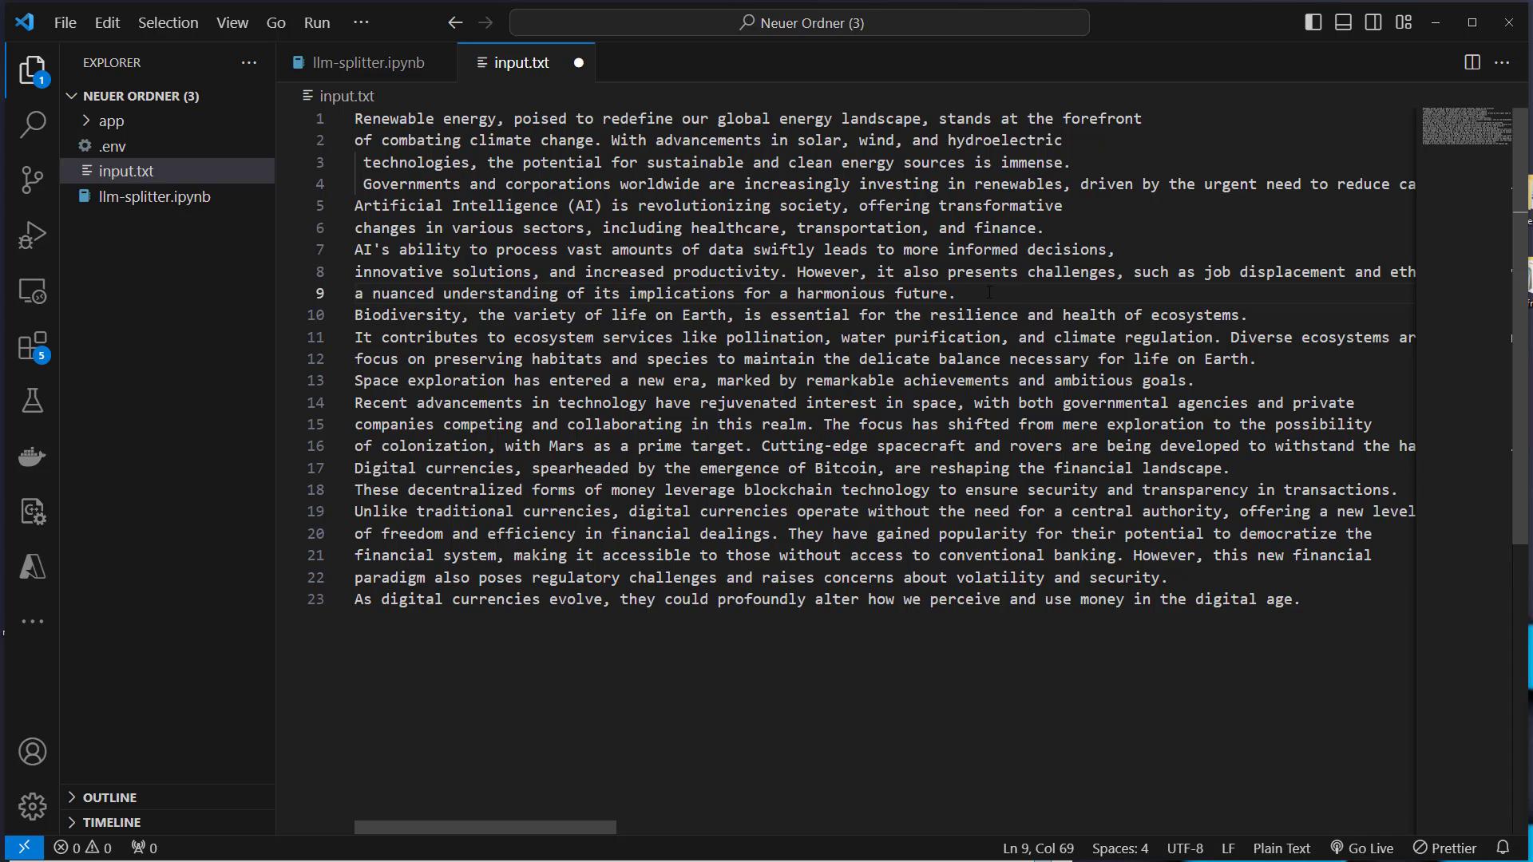
click(368, 62)
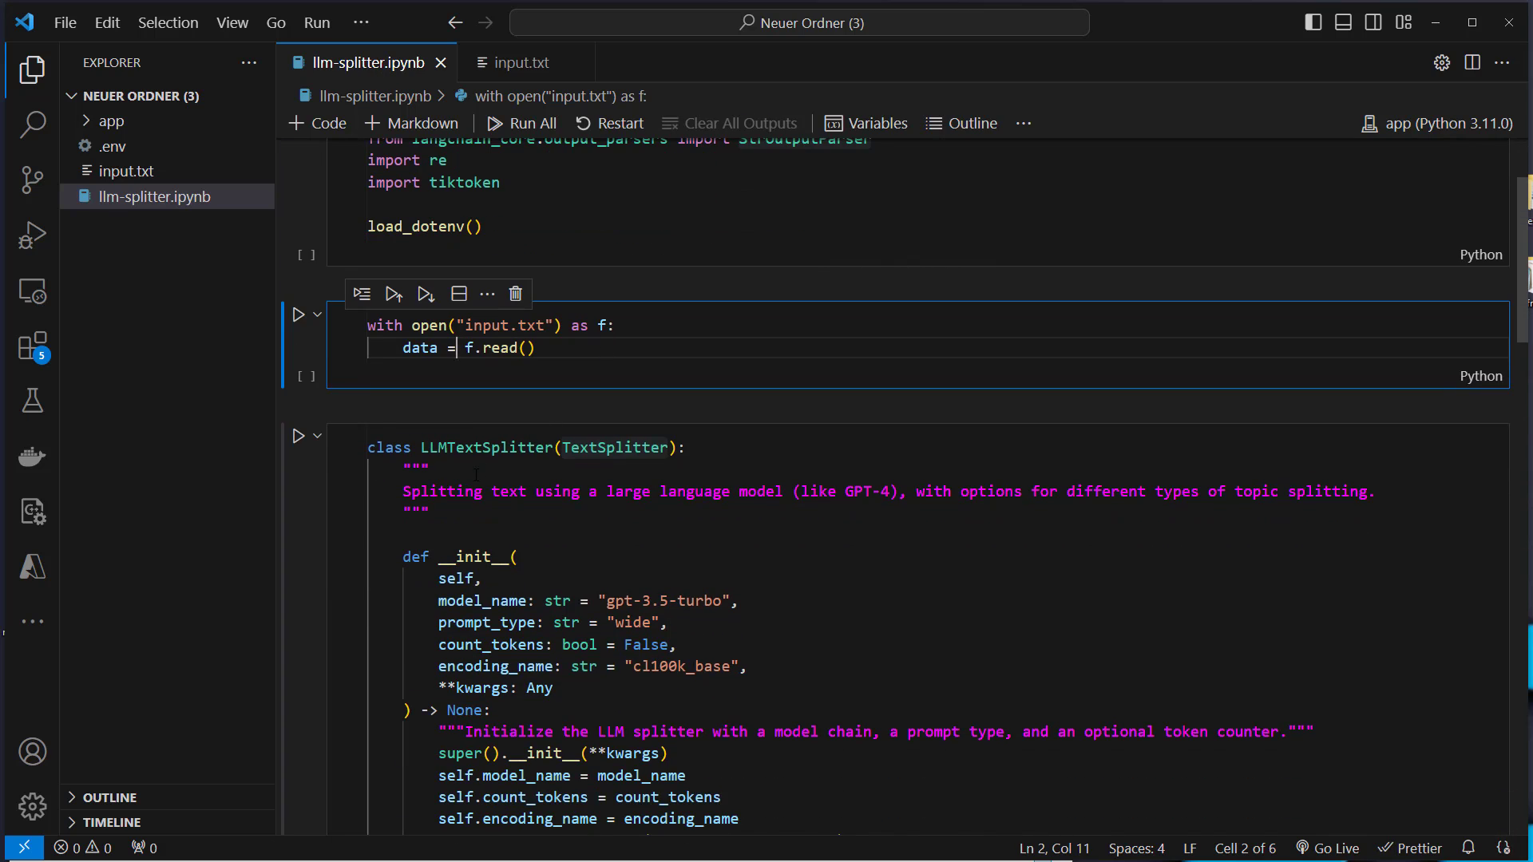
- Inspect LangChain's TextSplitter base class and its abstract split_text method, then return to the notebook
double_click(485, 447)
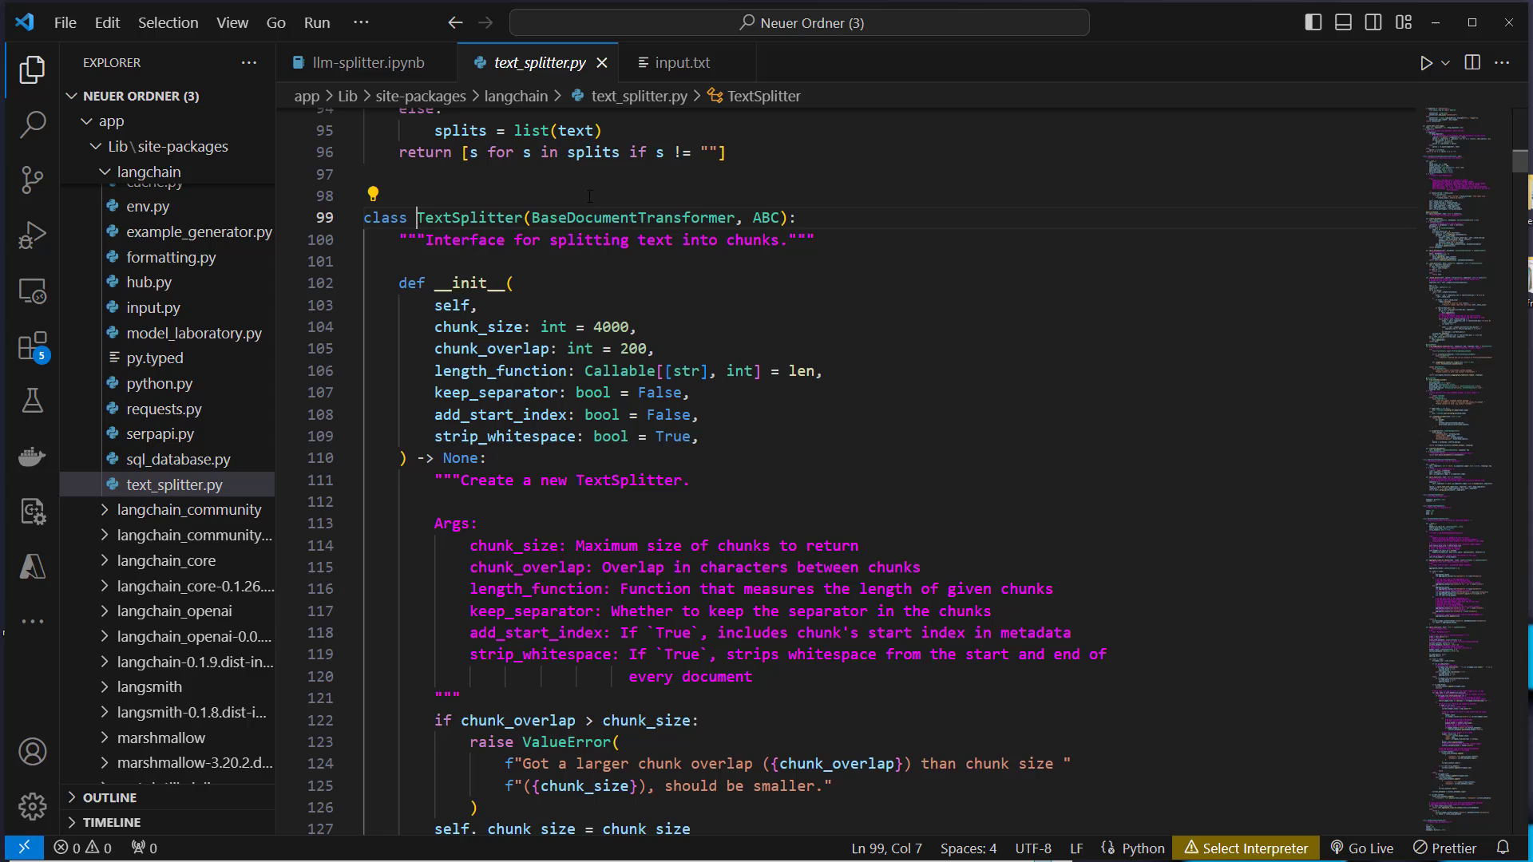
double_click(630, 217)
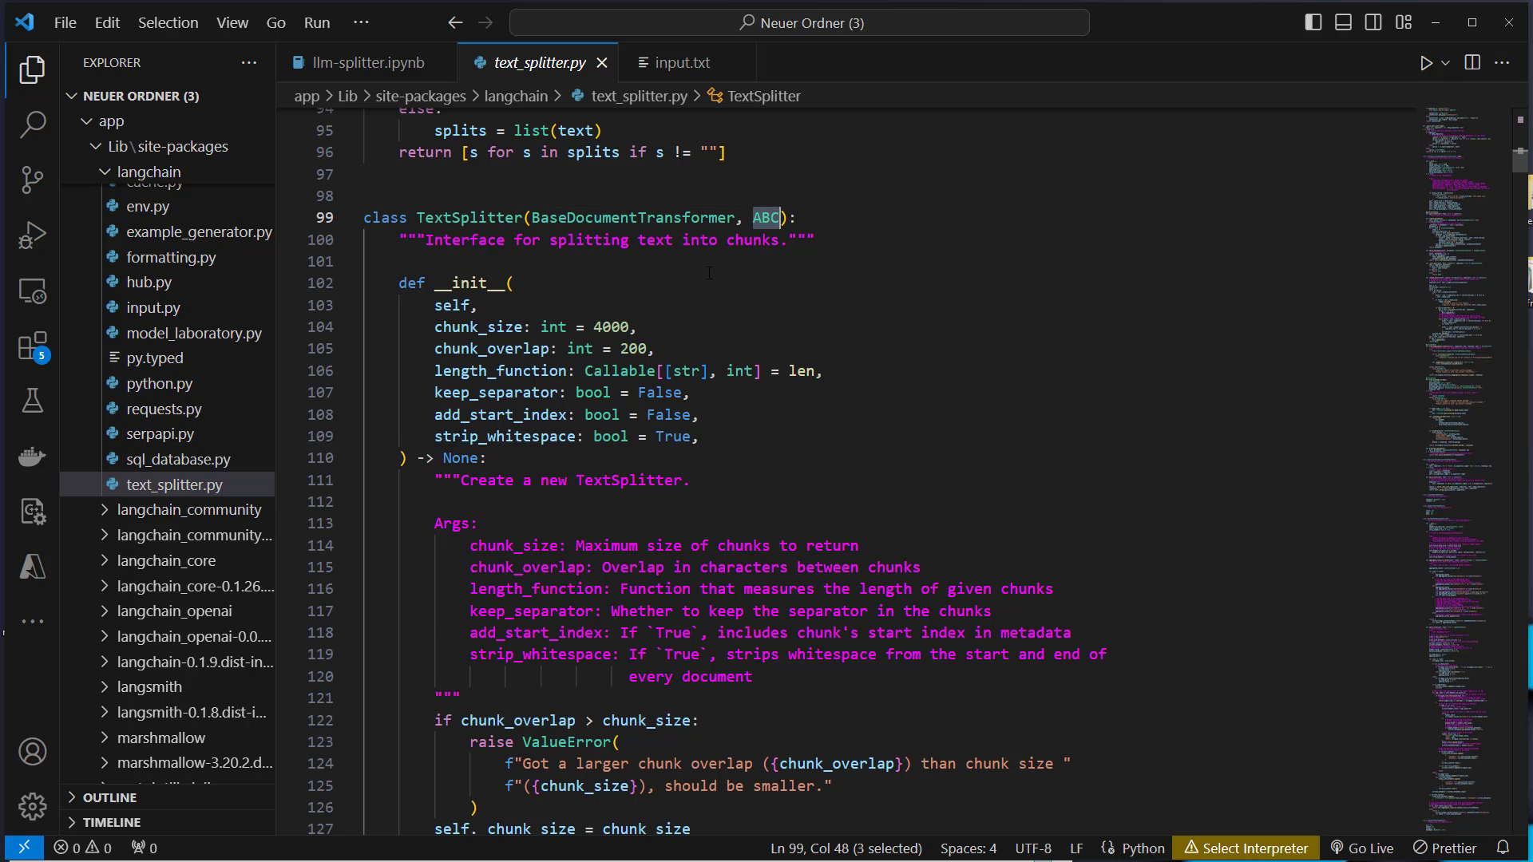
scroll(down, 3)
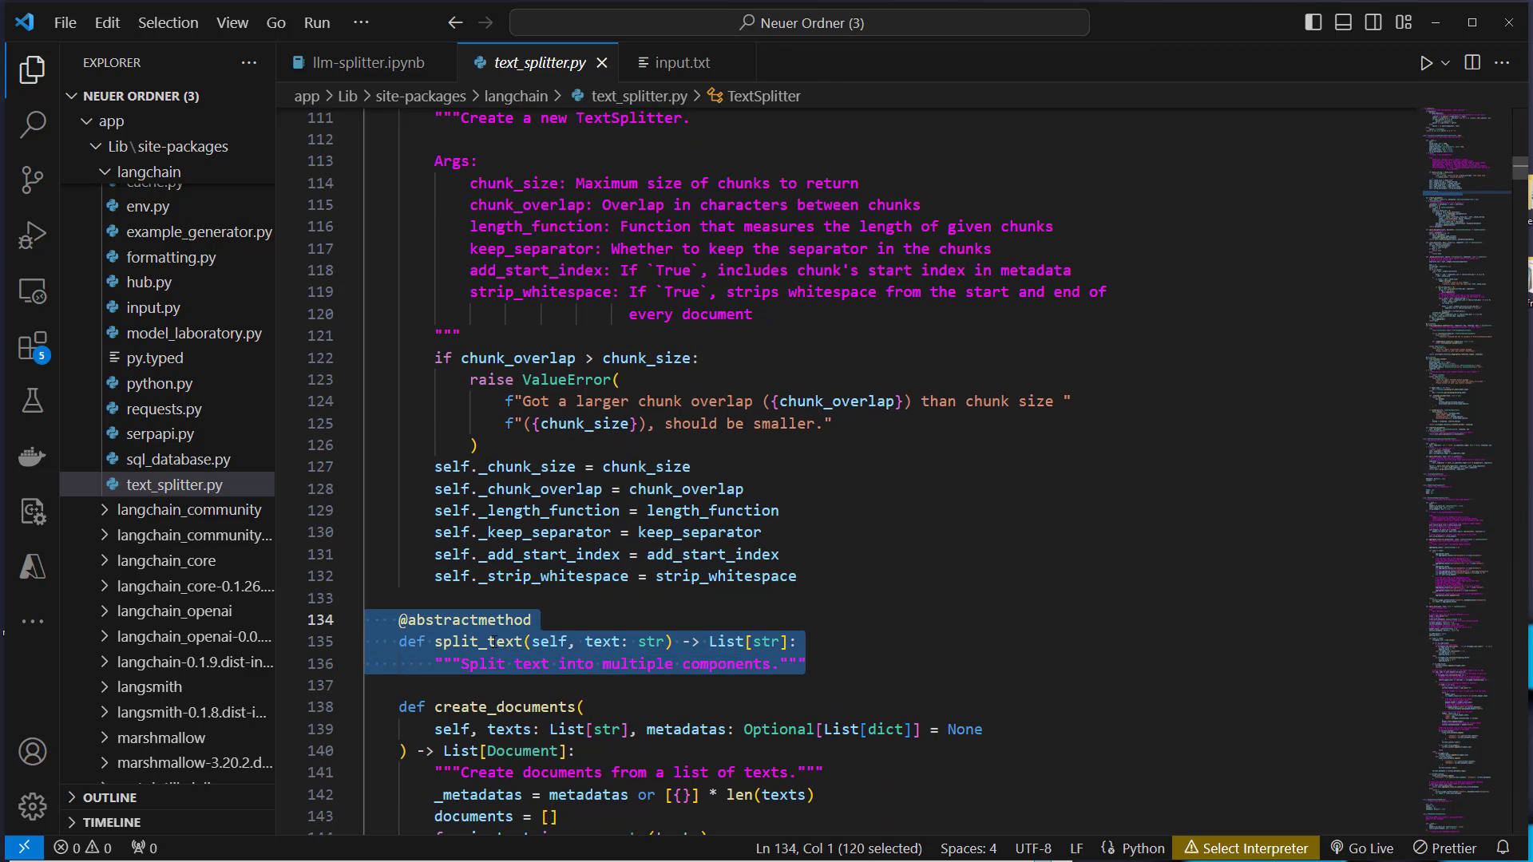
double_click(473, 642)
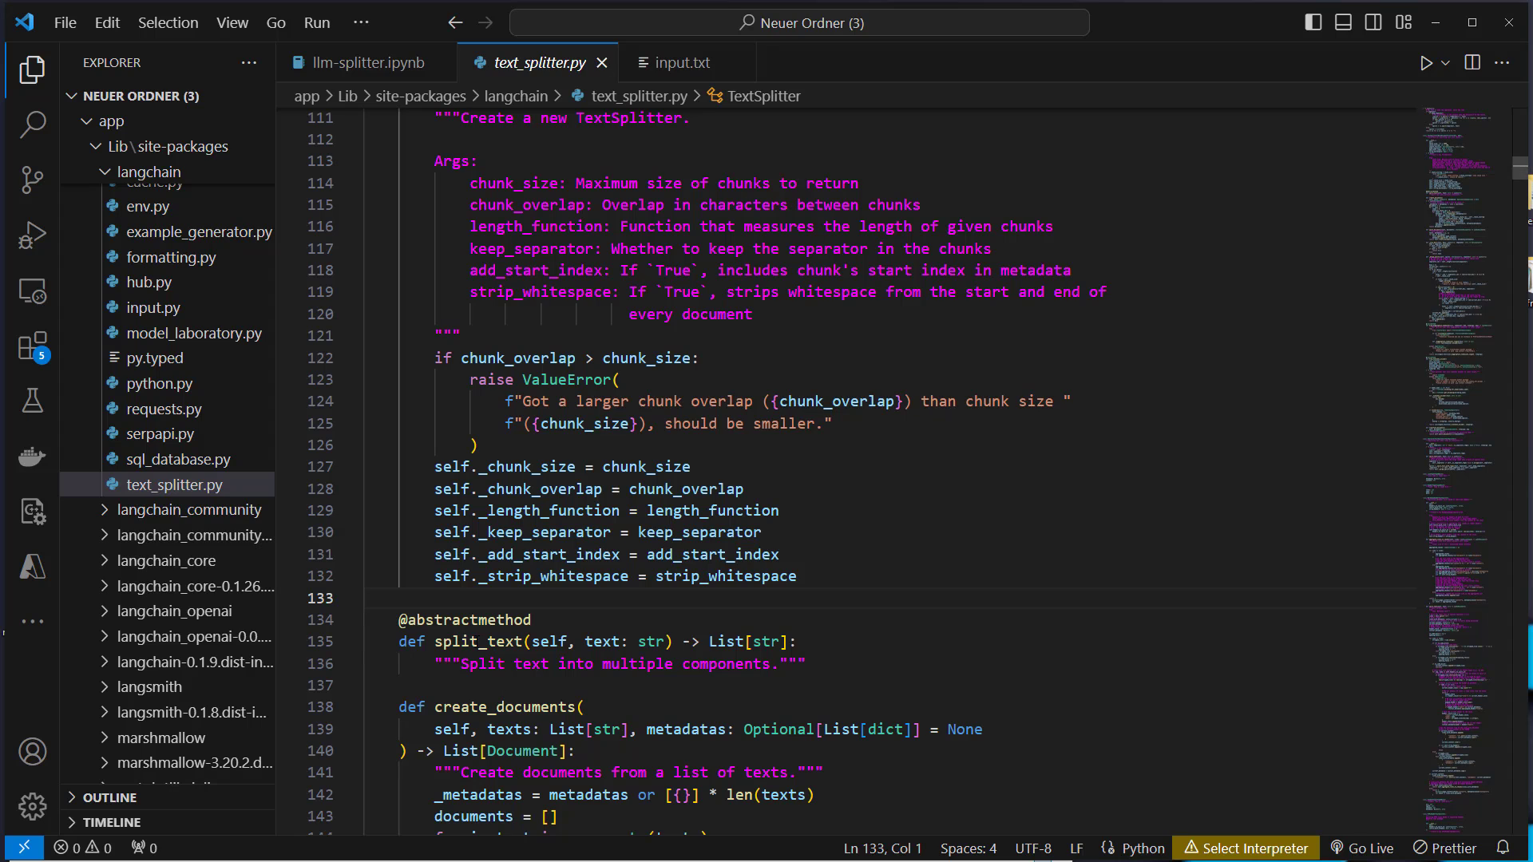
click(366, 62)
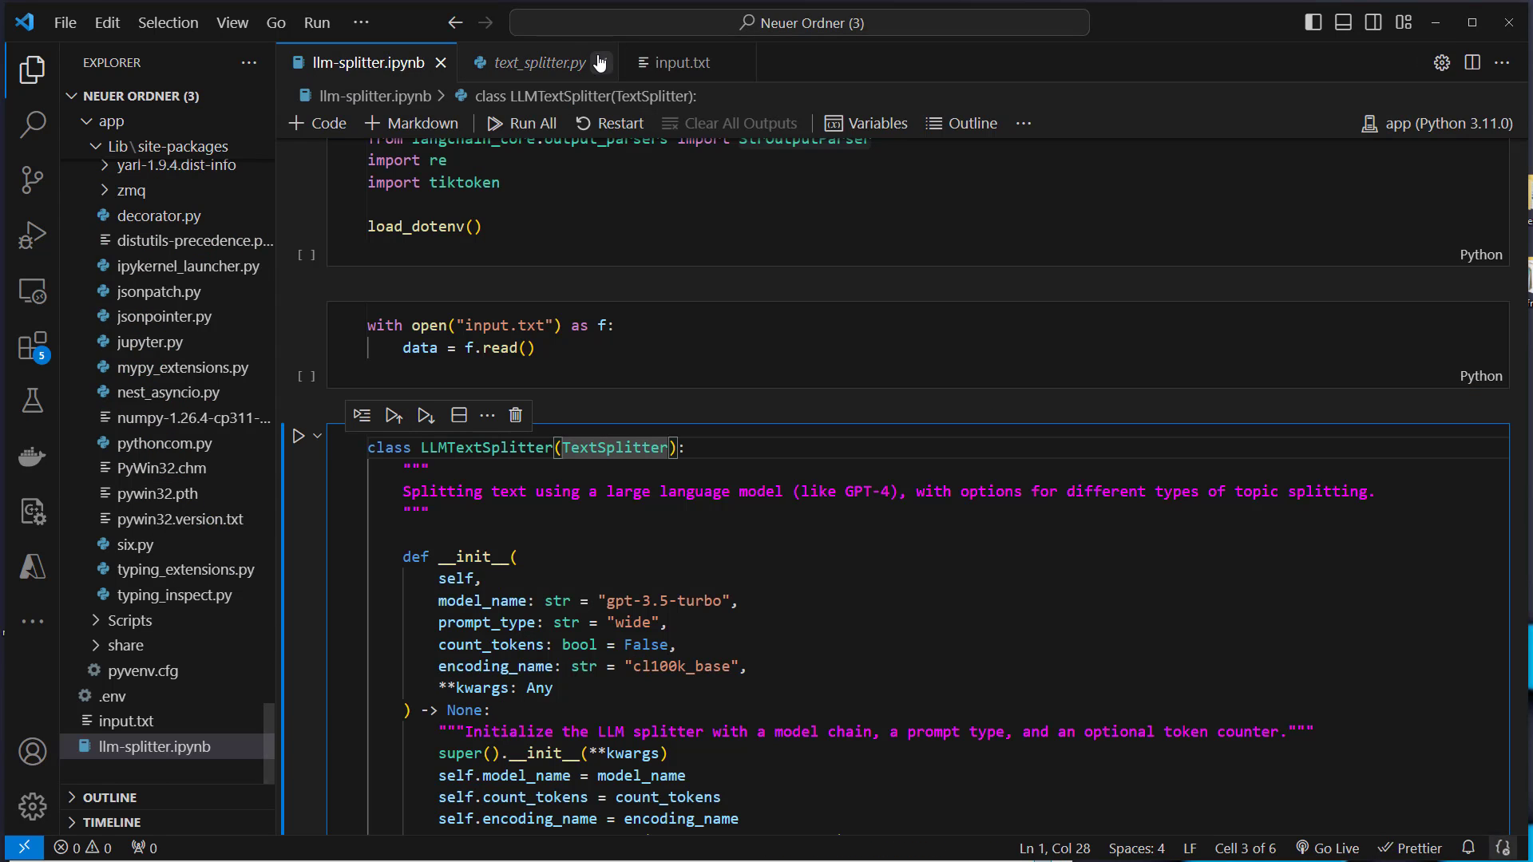
click(599, 62)
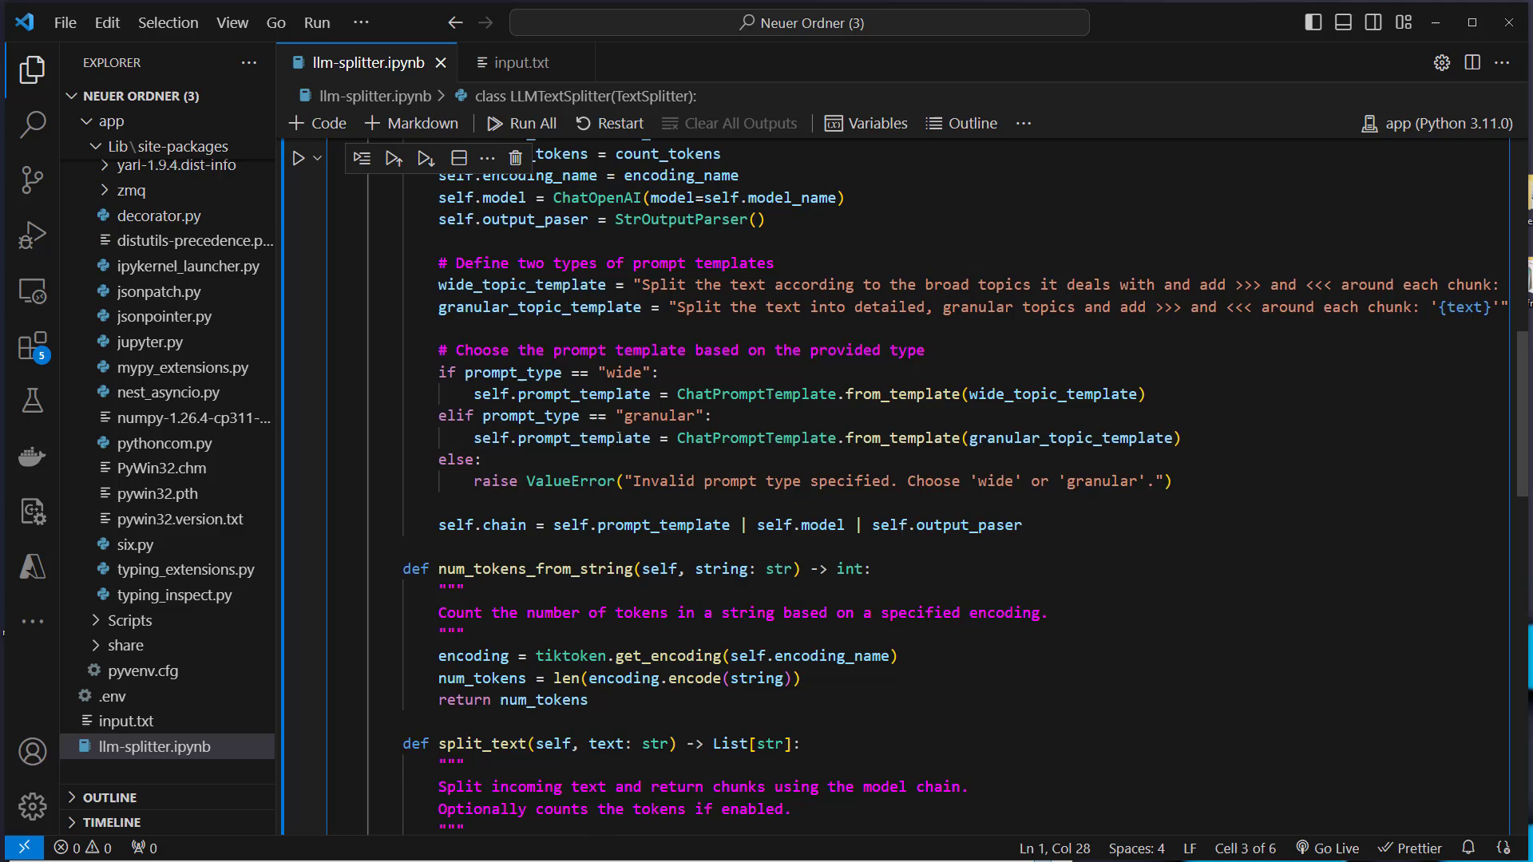
double_click(482, 461)
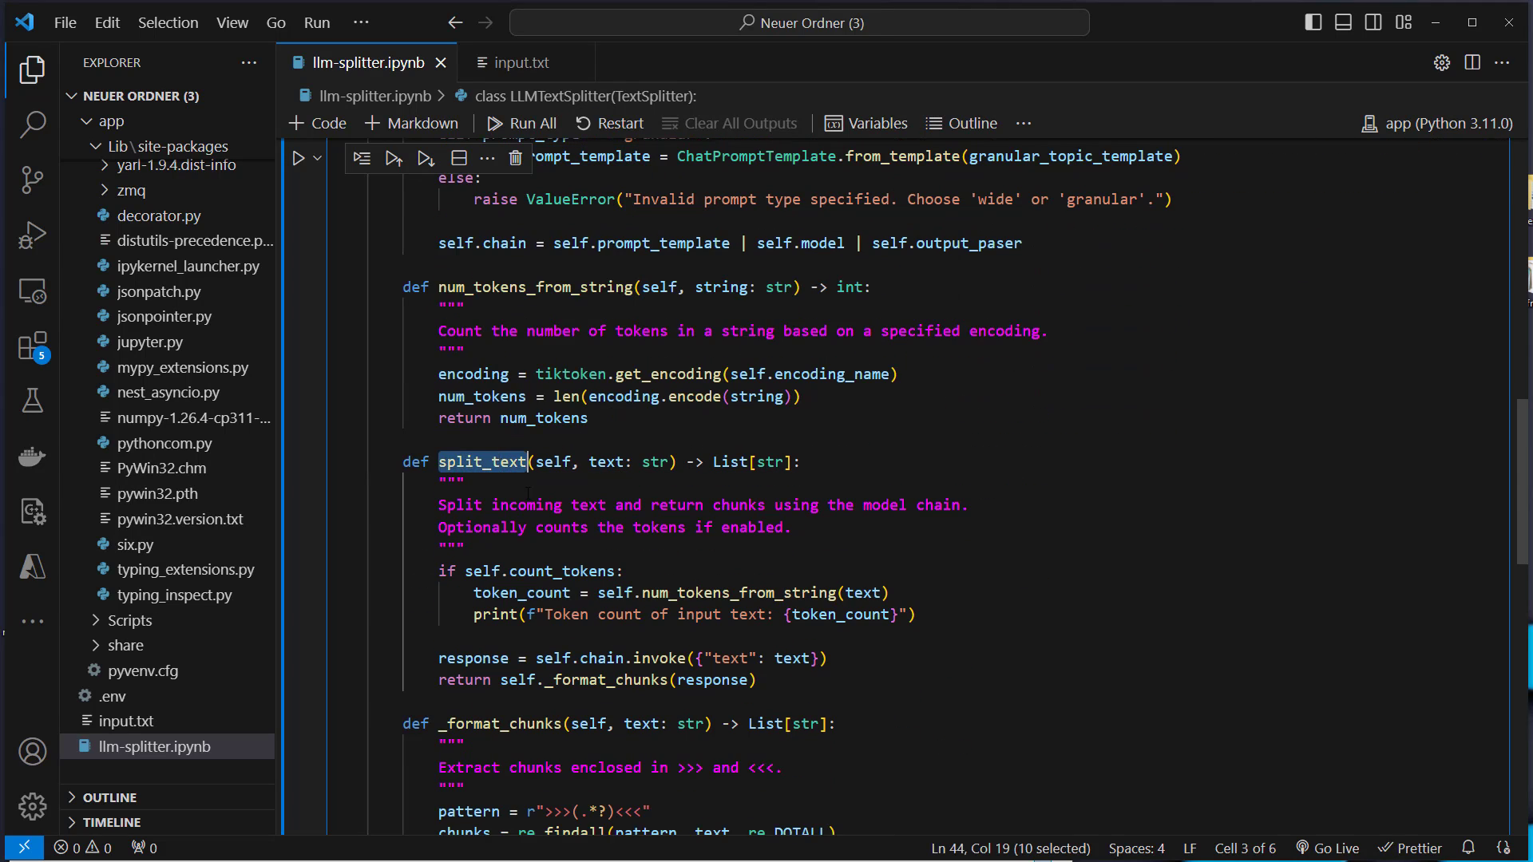
double_click(560, 571)
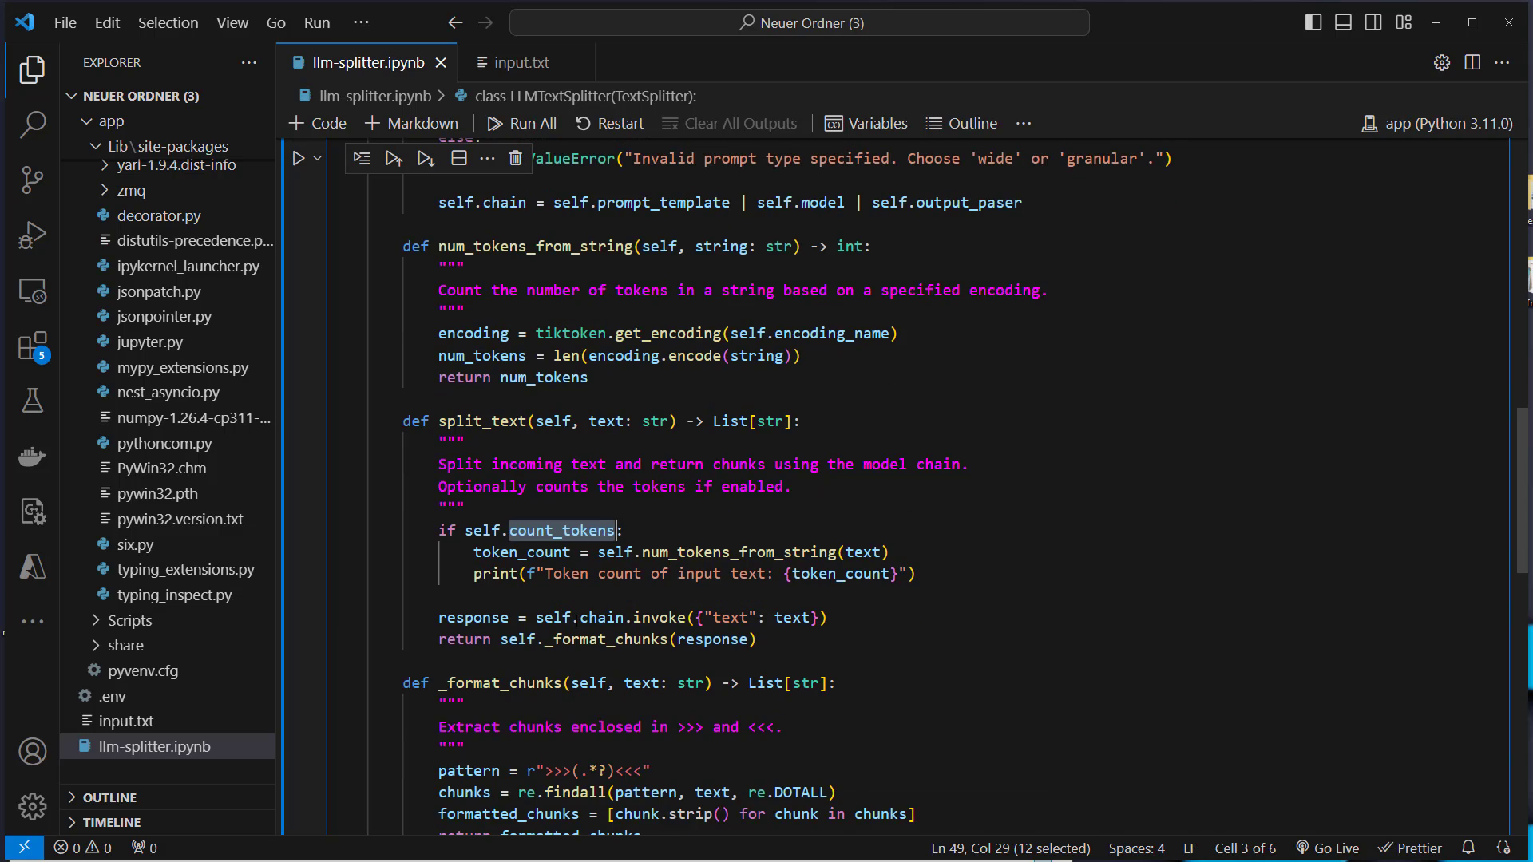
double_click(660, 616)
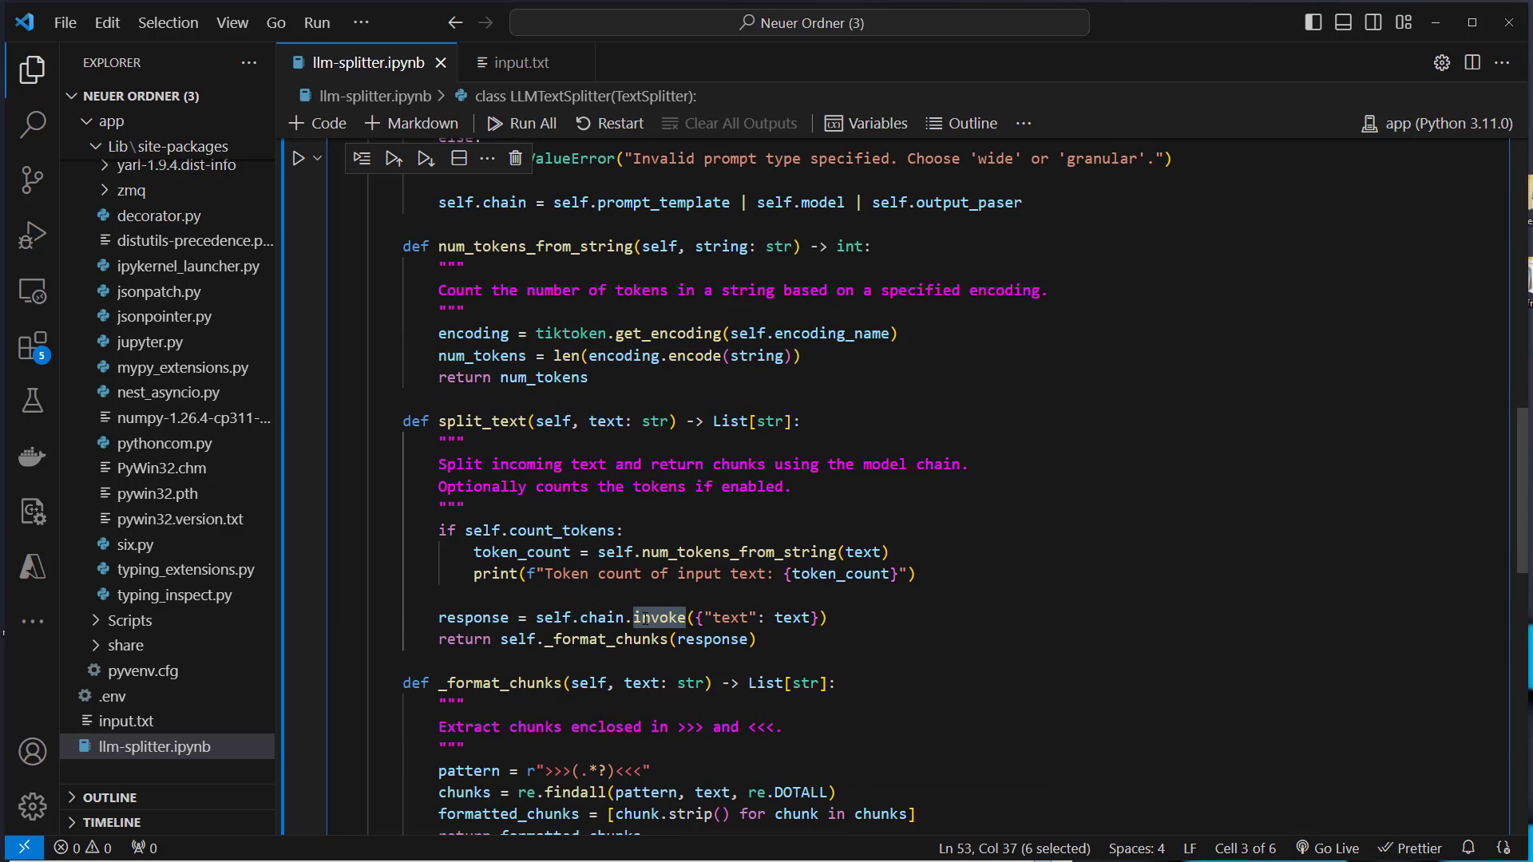
double_click(600, 616)
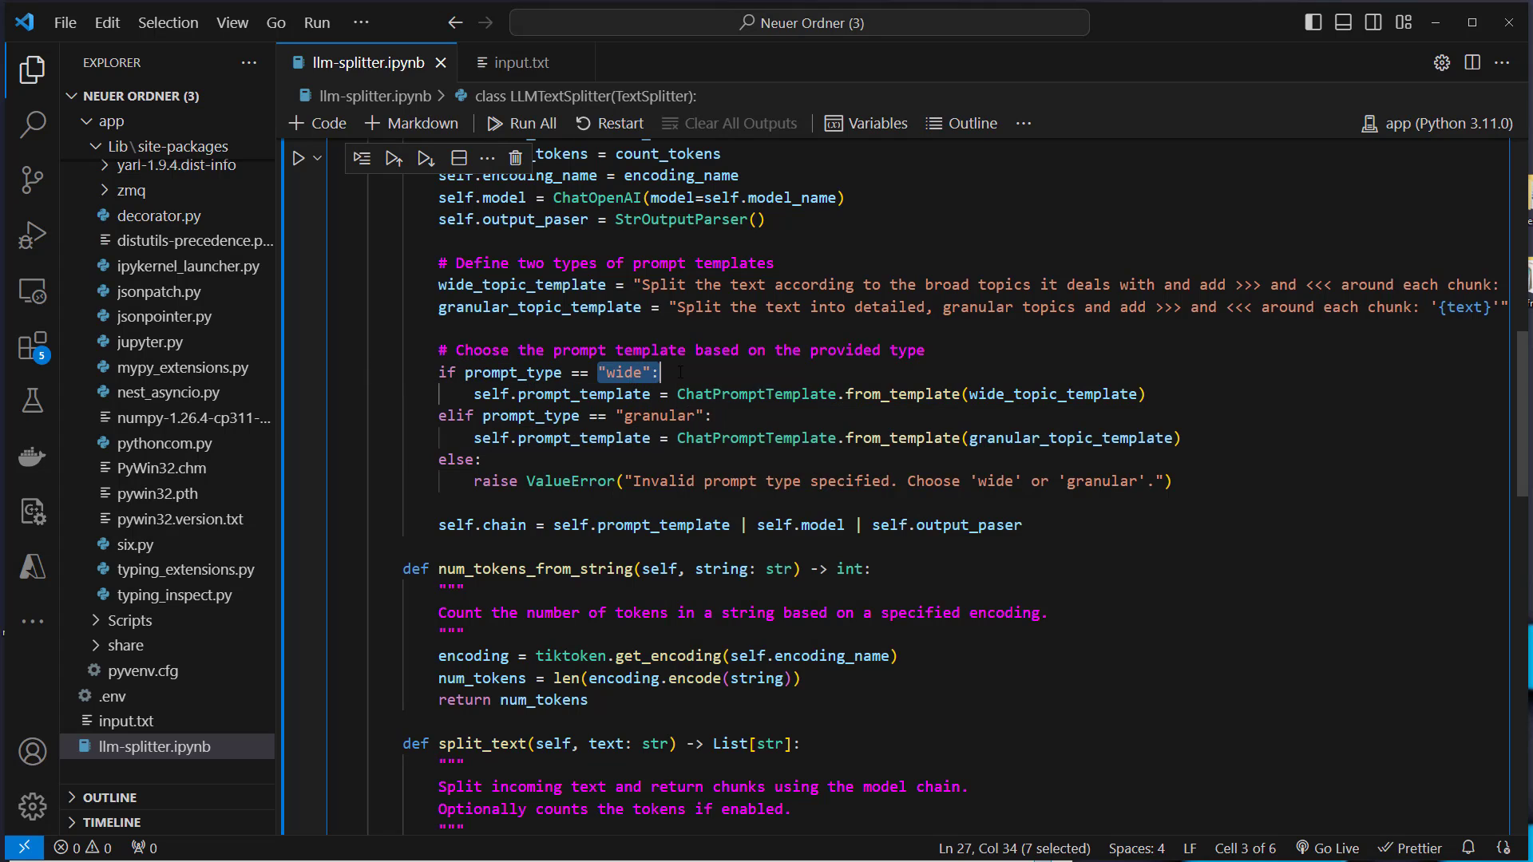
click(661, 372)
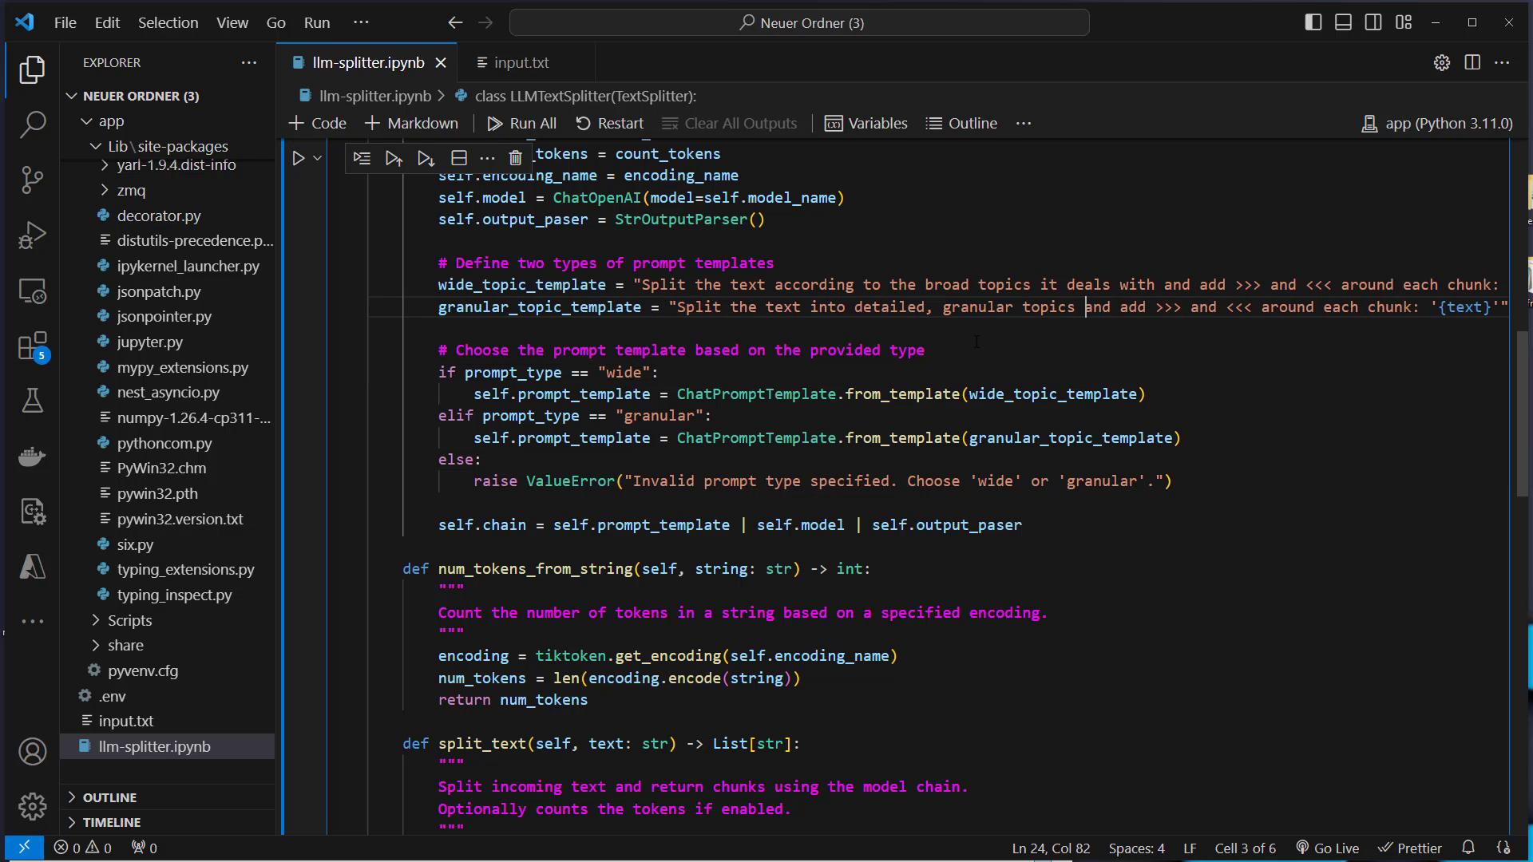
double_click(1052, 394)
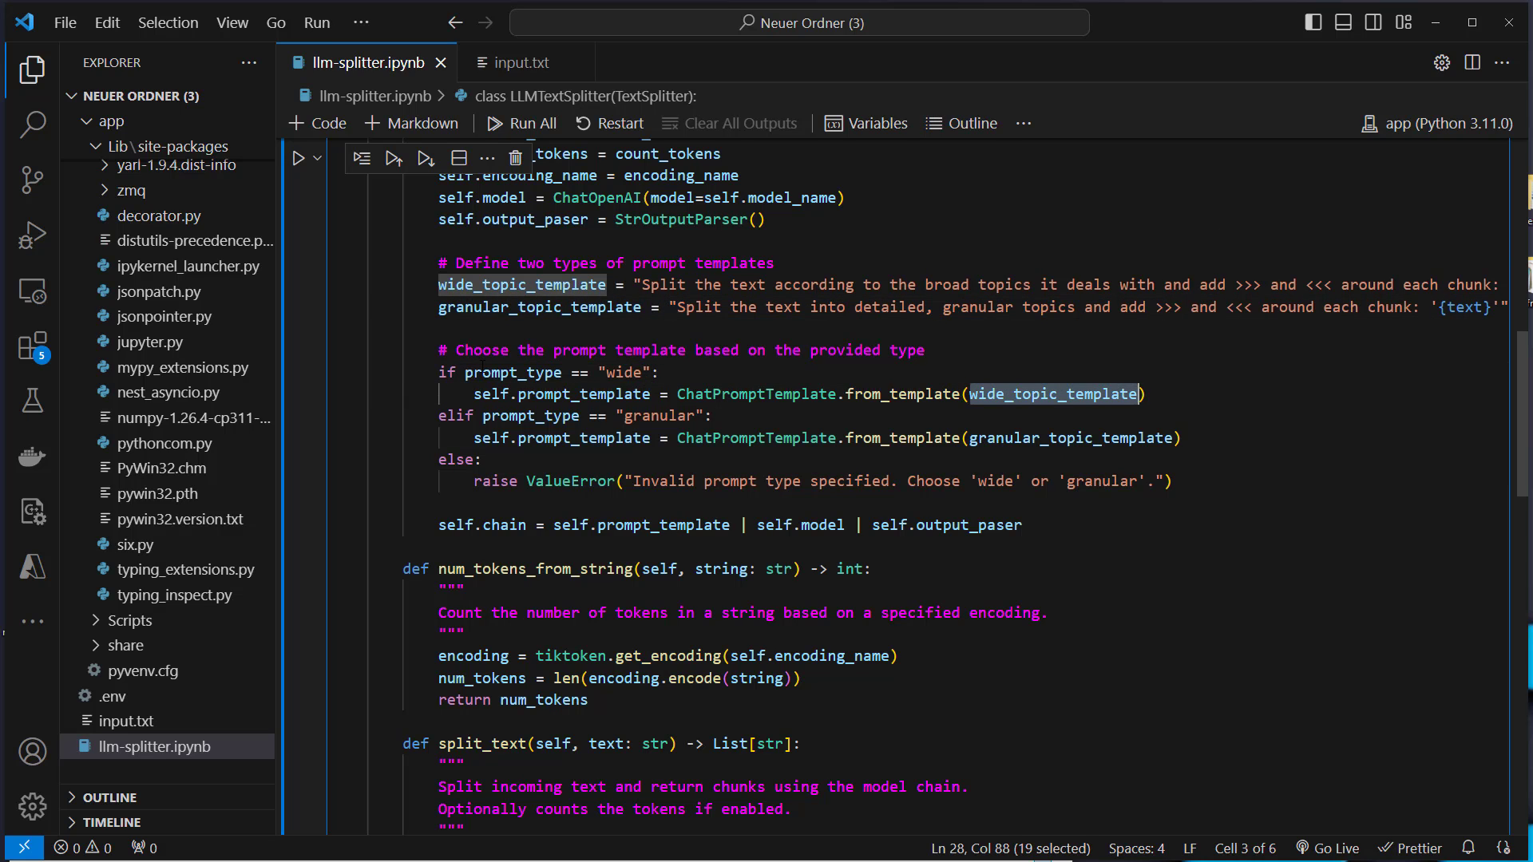
double_click(581, 393)
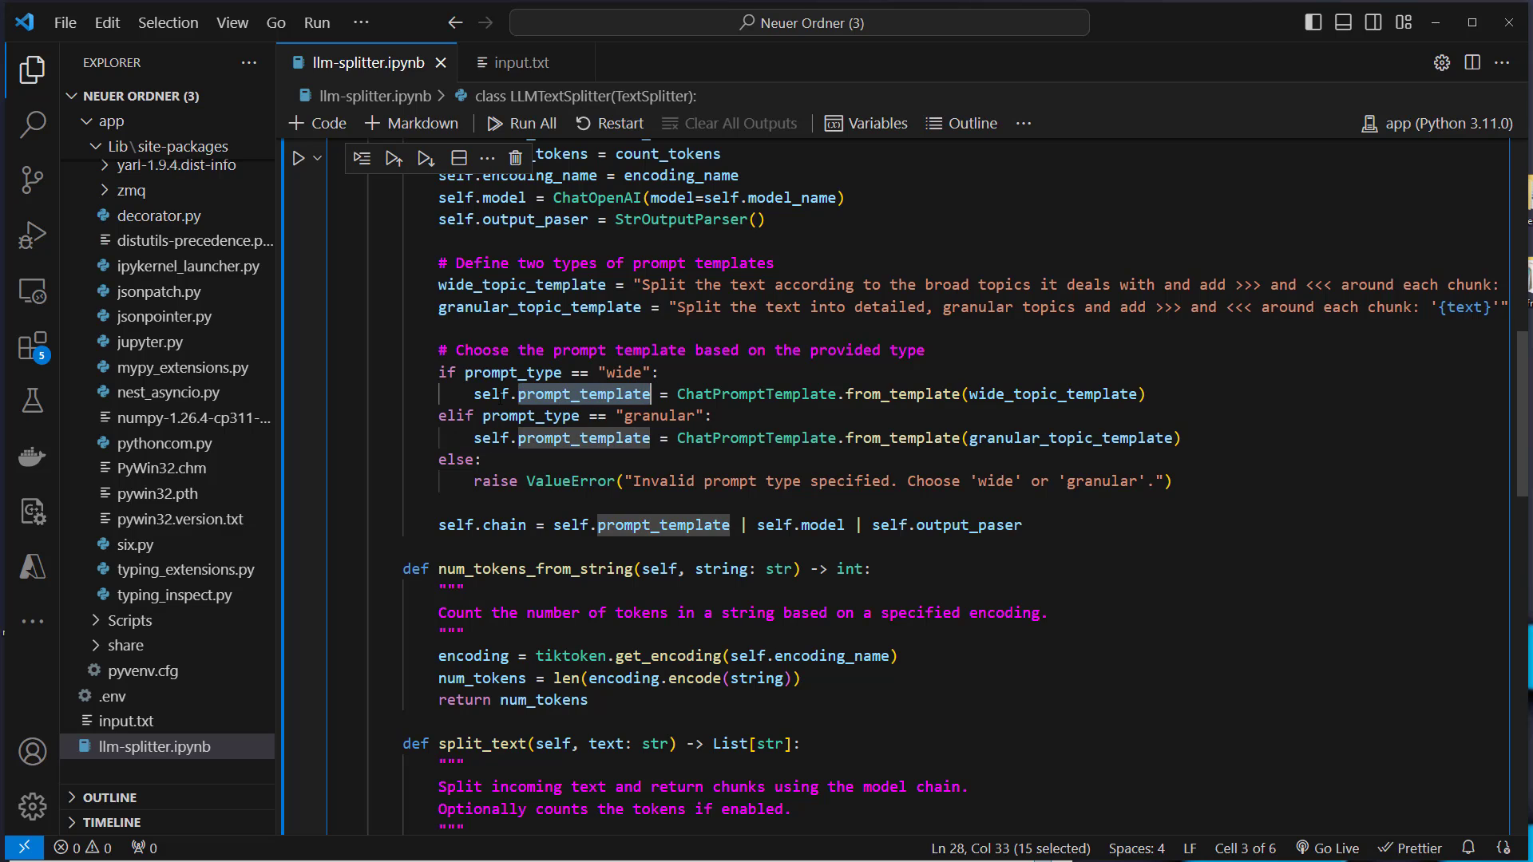
double_click(817, 525)
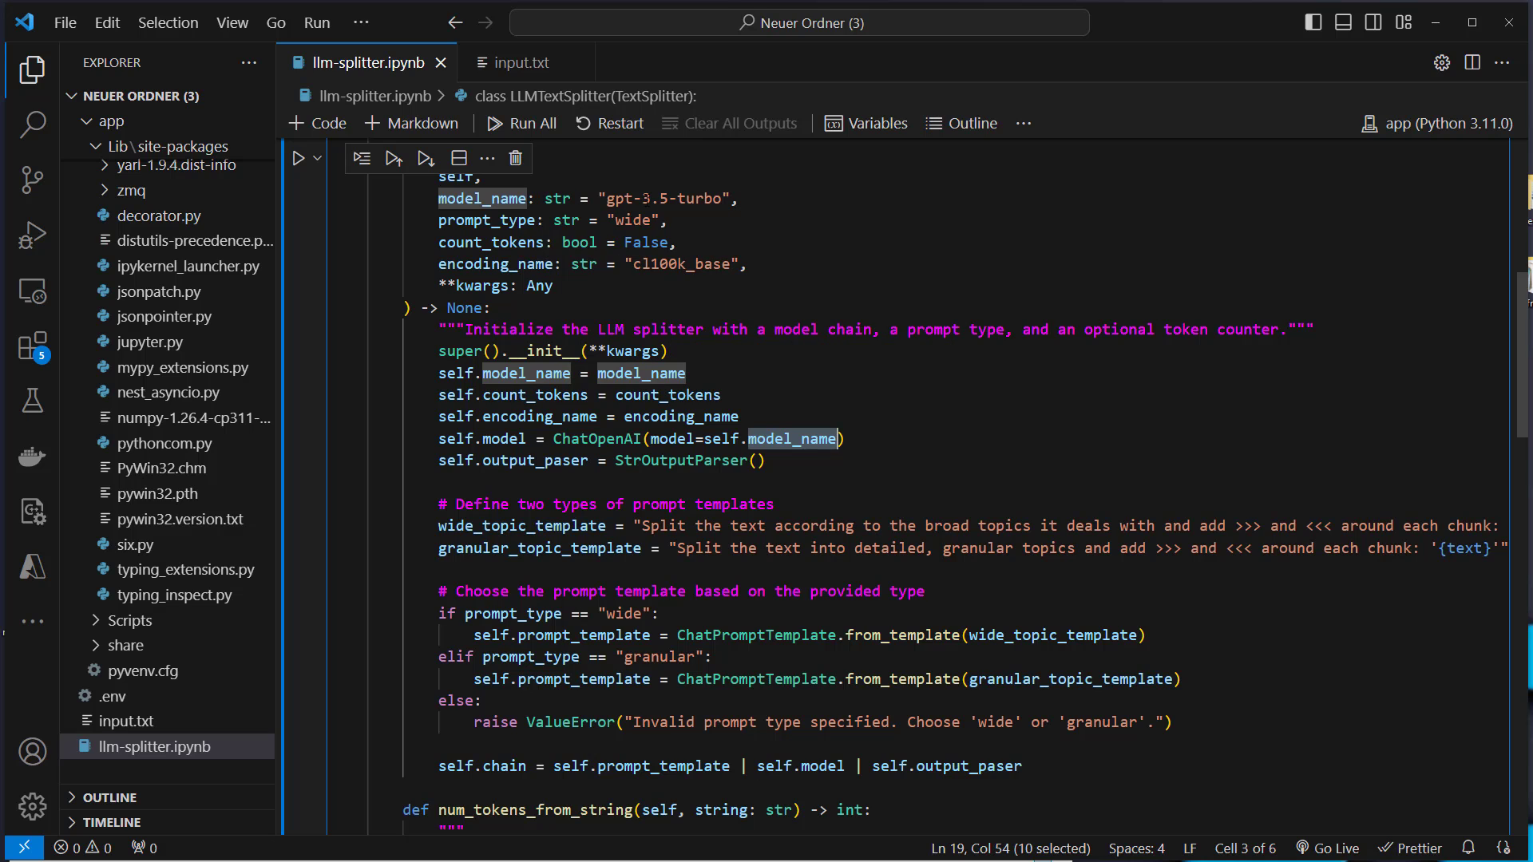
scroll(down, 3)
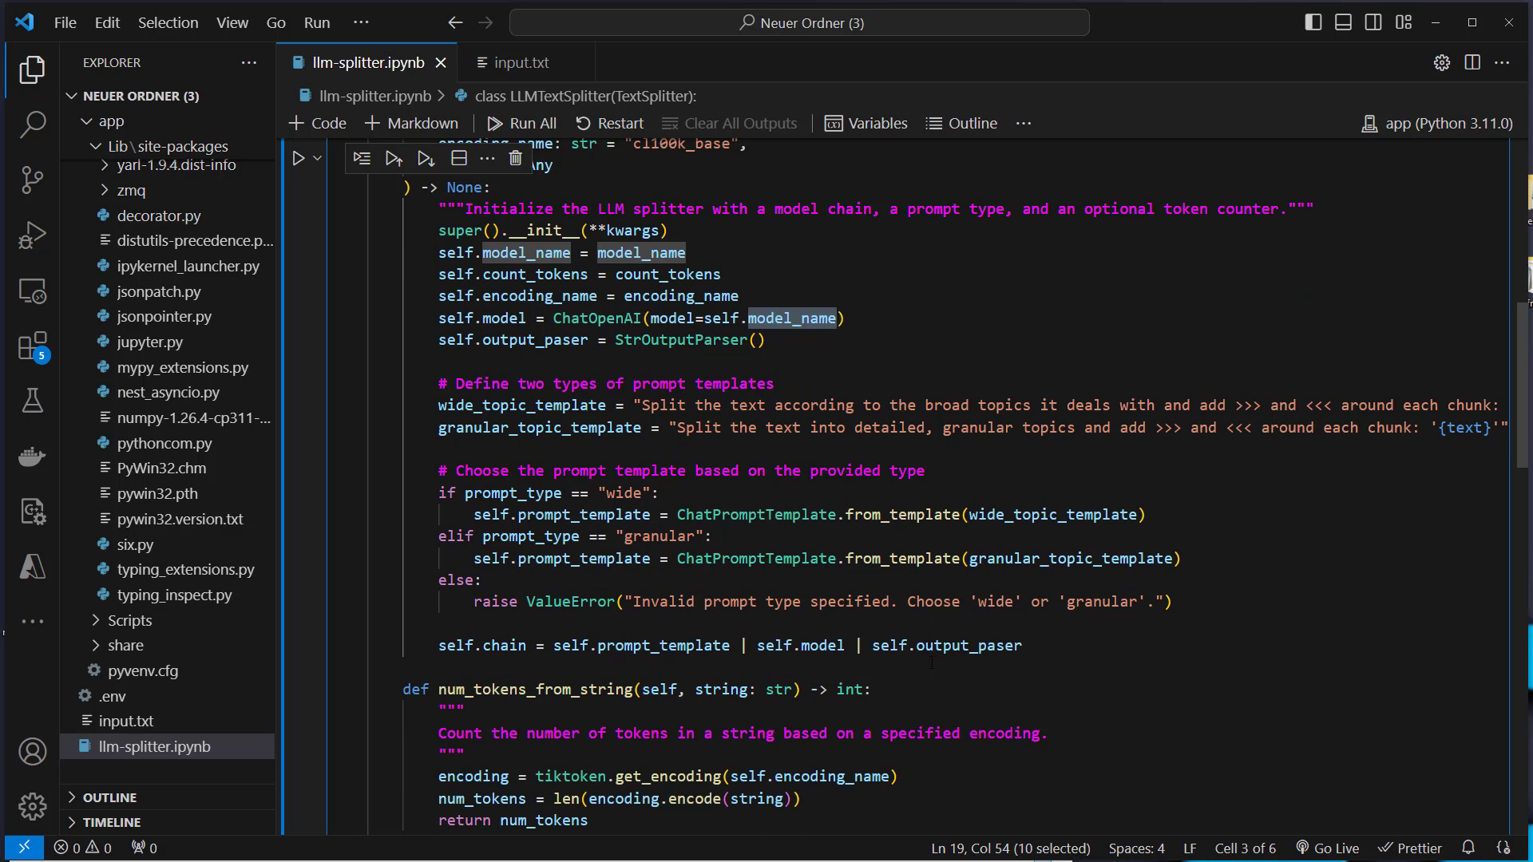
double_click(551, 338)
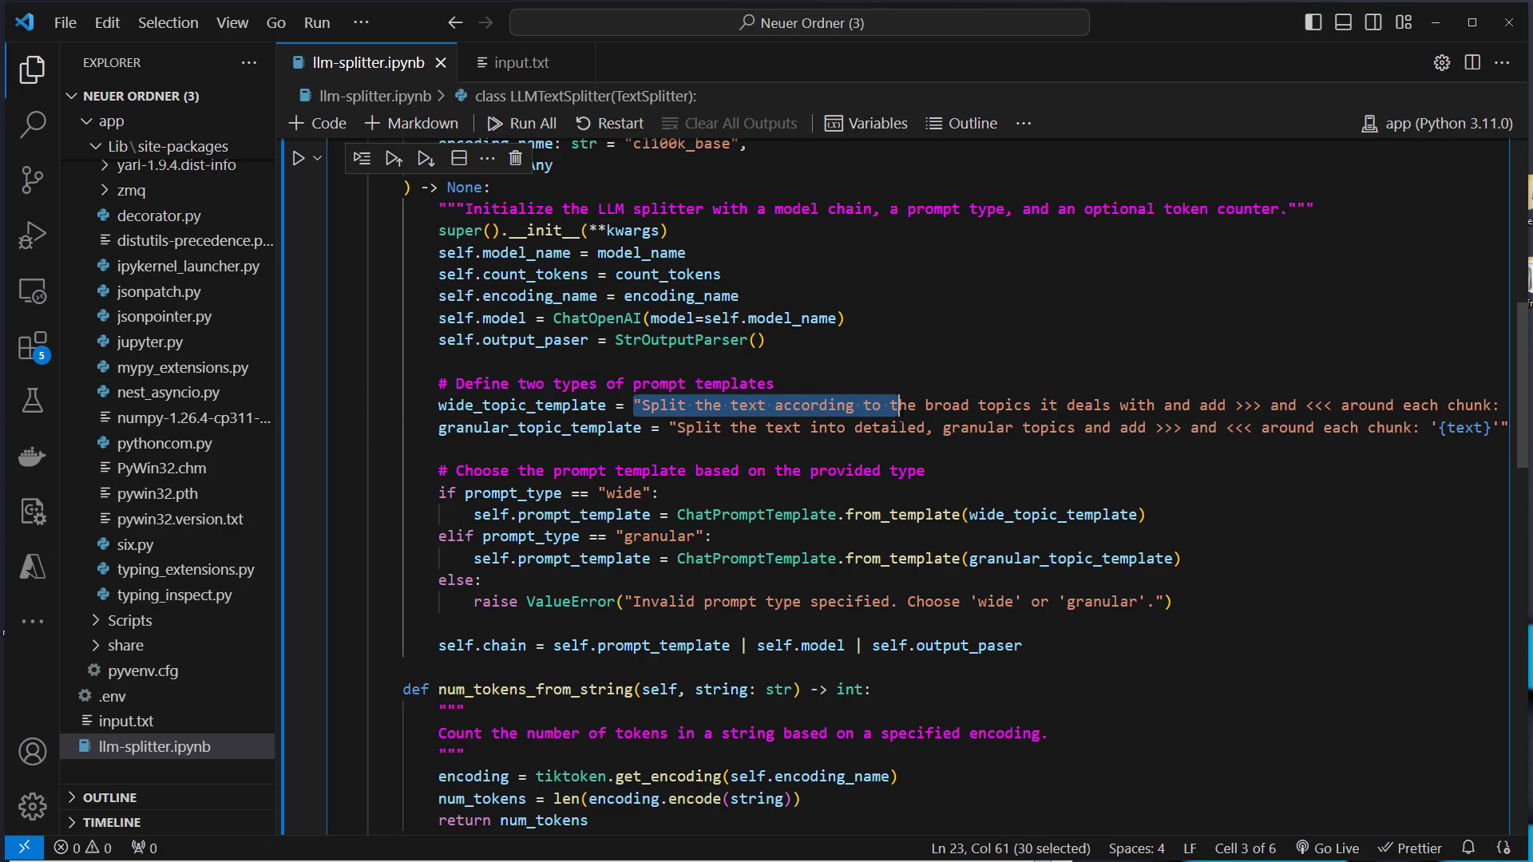
drag(894, 404, 1073, 404)
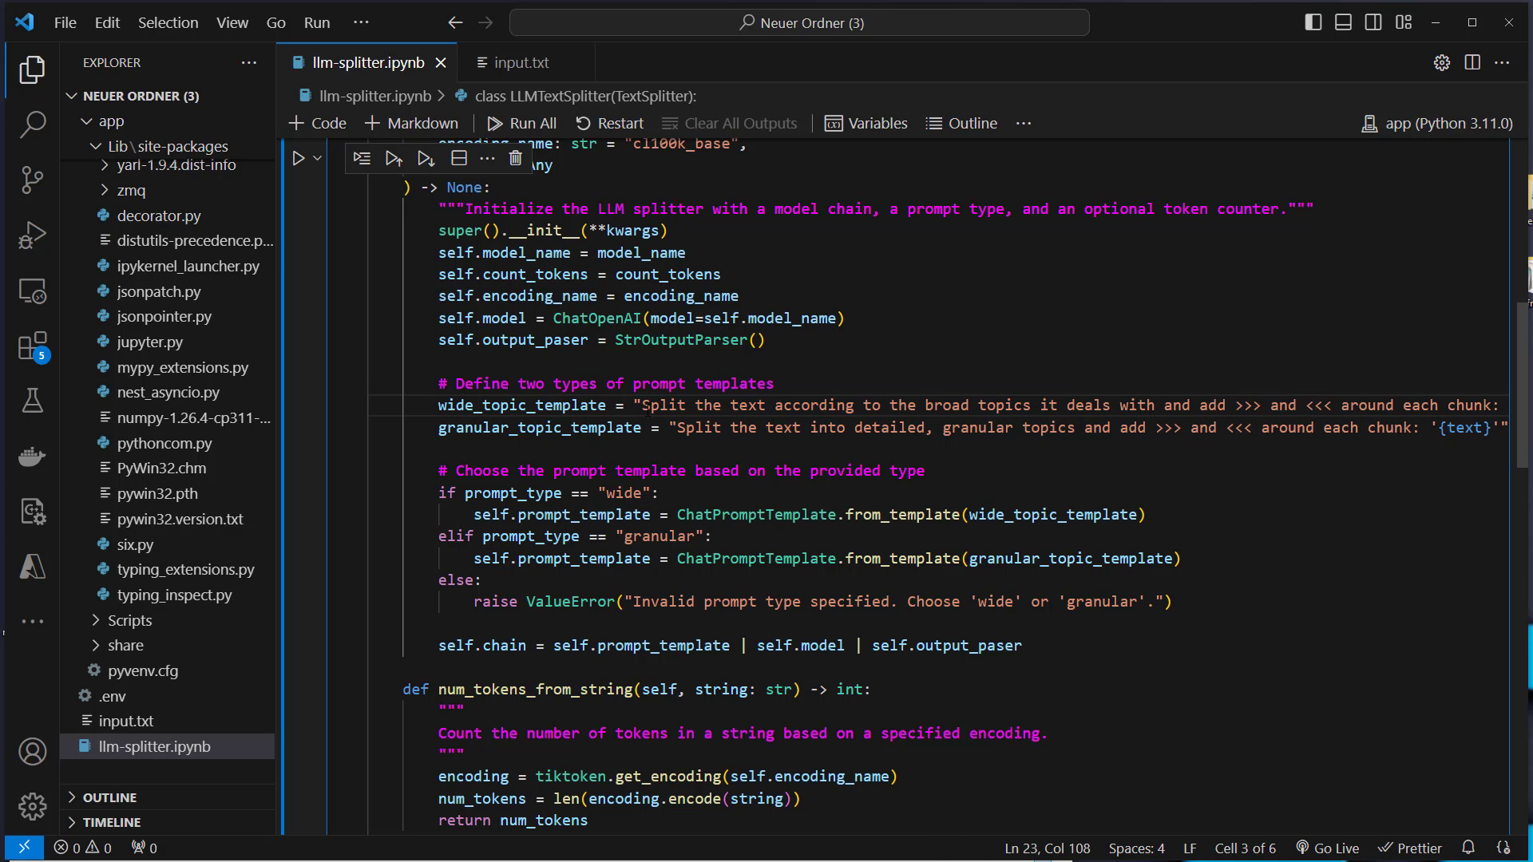
drag(581, 404, 1225, 404)
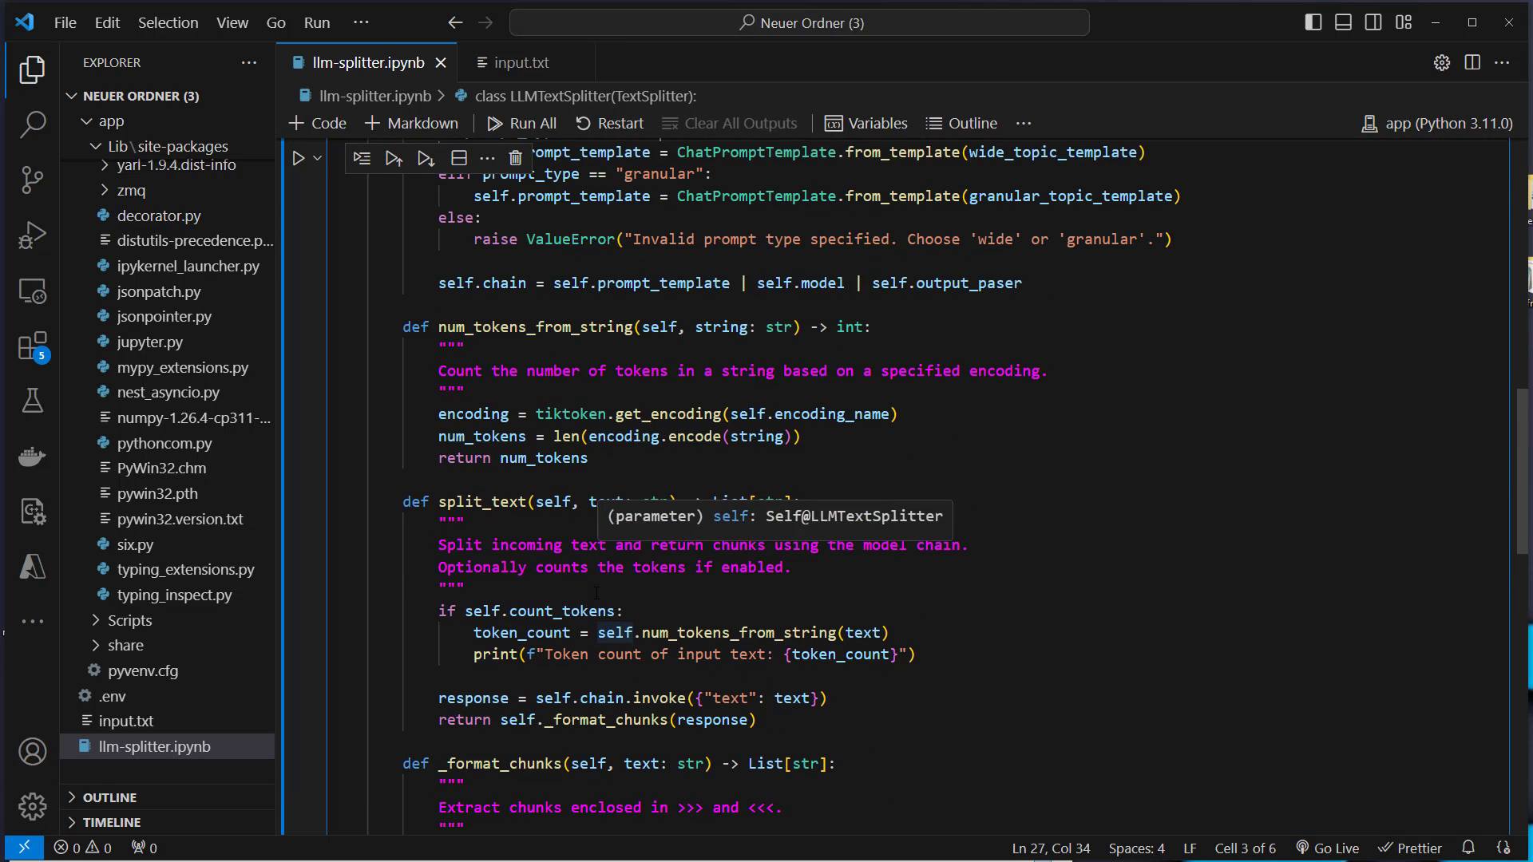
double_click(730, 698)
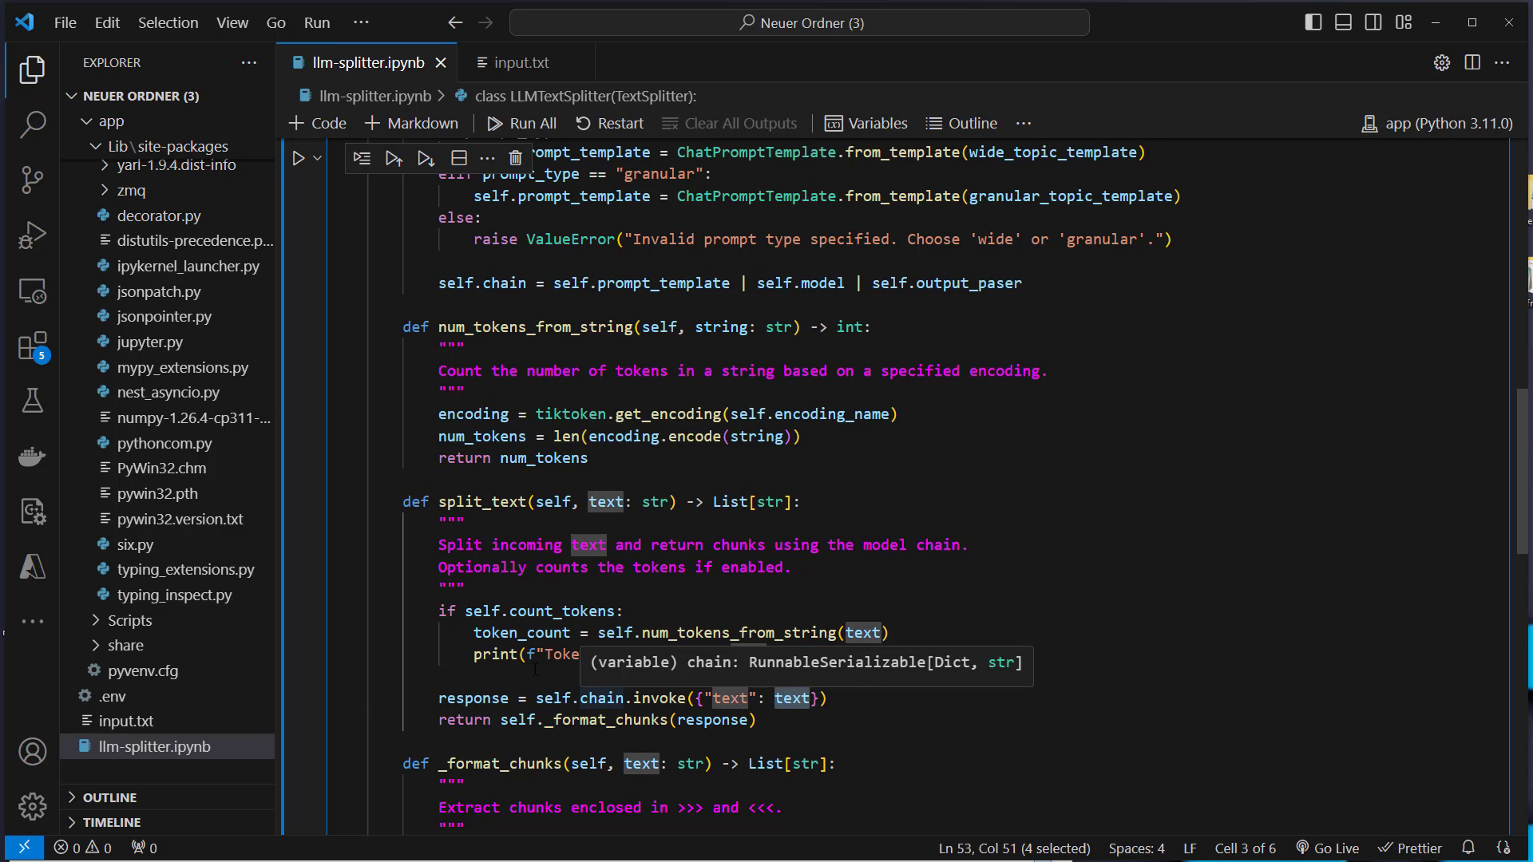
double_click(472, 698)
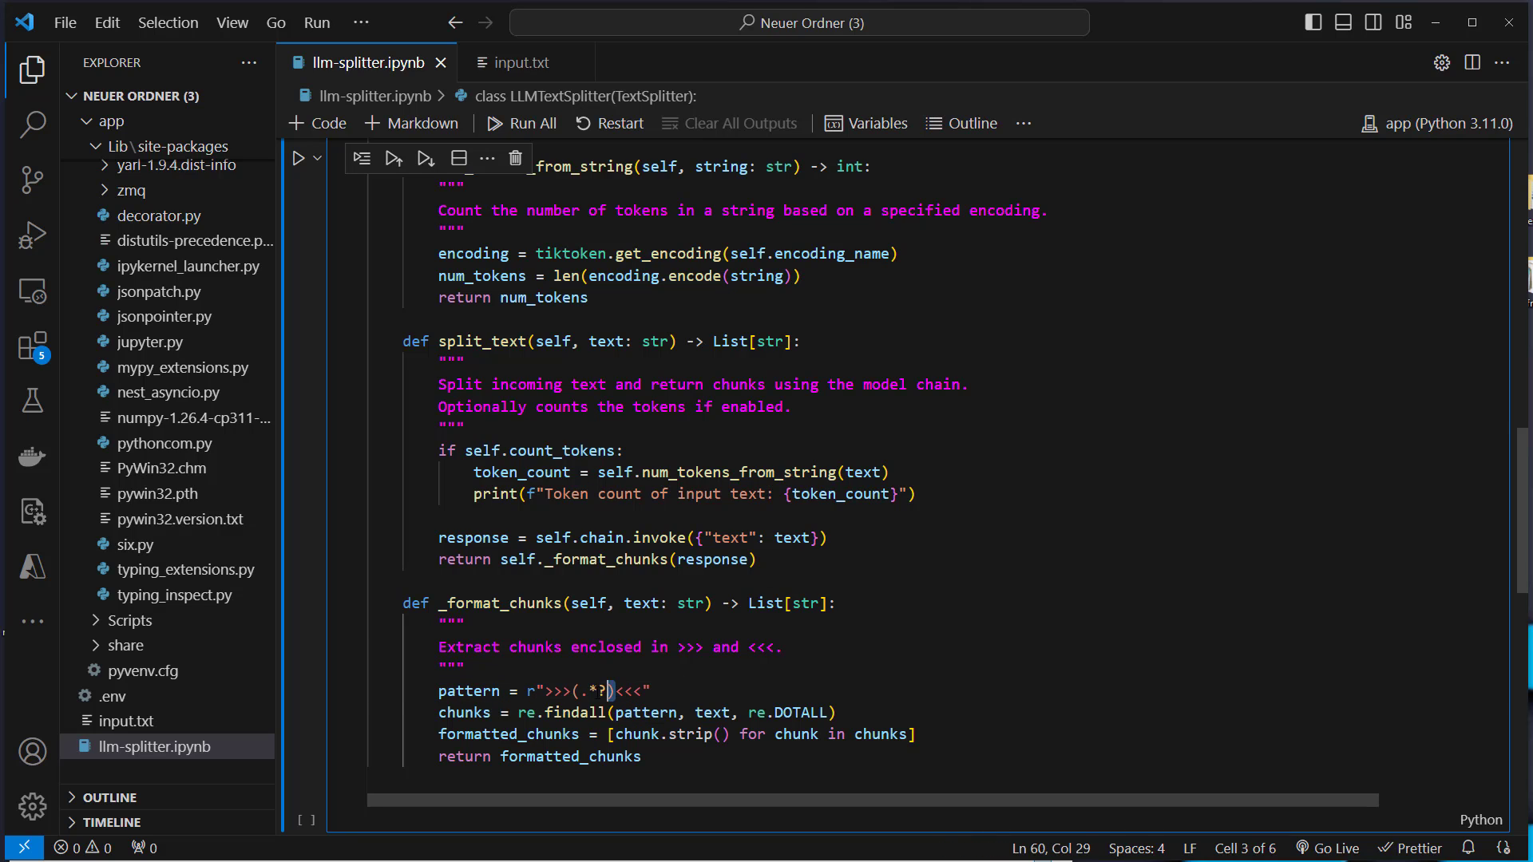
drag(611, 690, 575, 690)
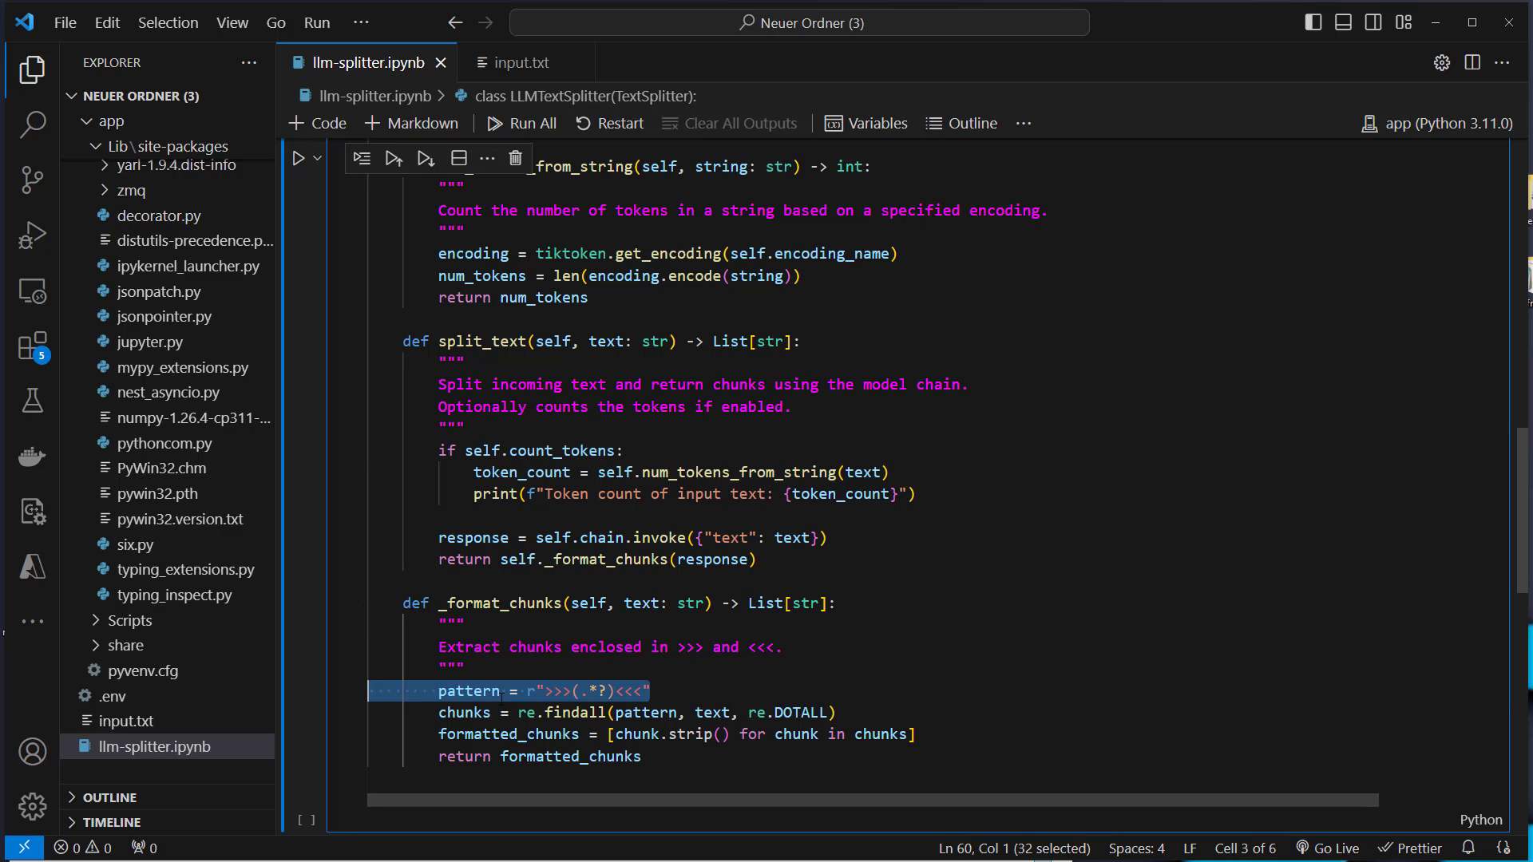
double_click(575, 713)
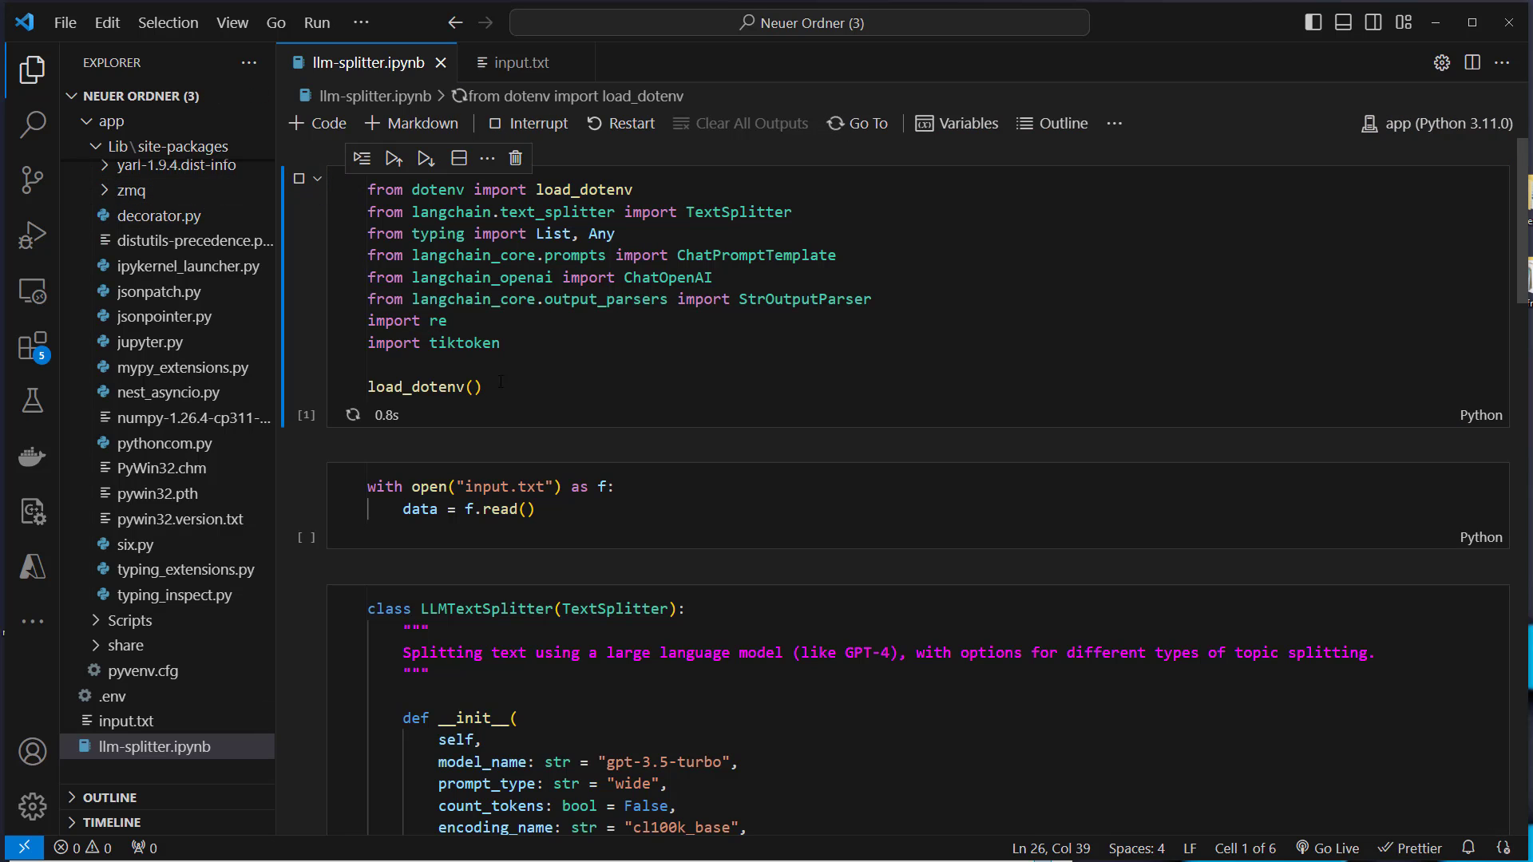
- Run the imports, input.txt read and splitter cells to get 617 tokens and five topic chunks
click(395, 158)
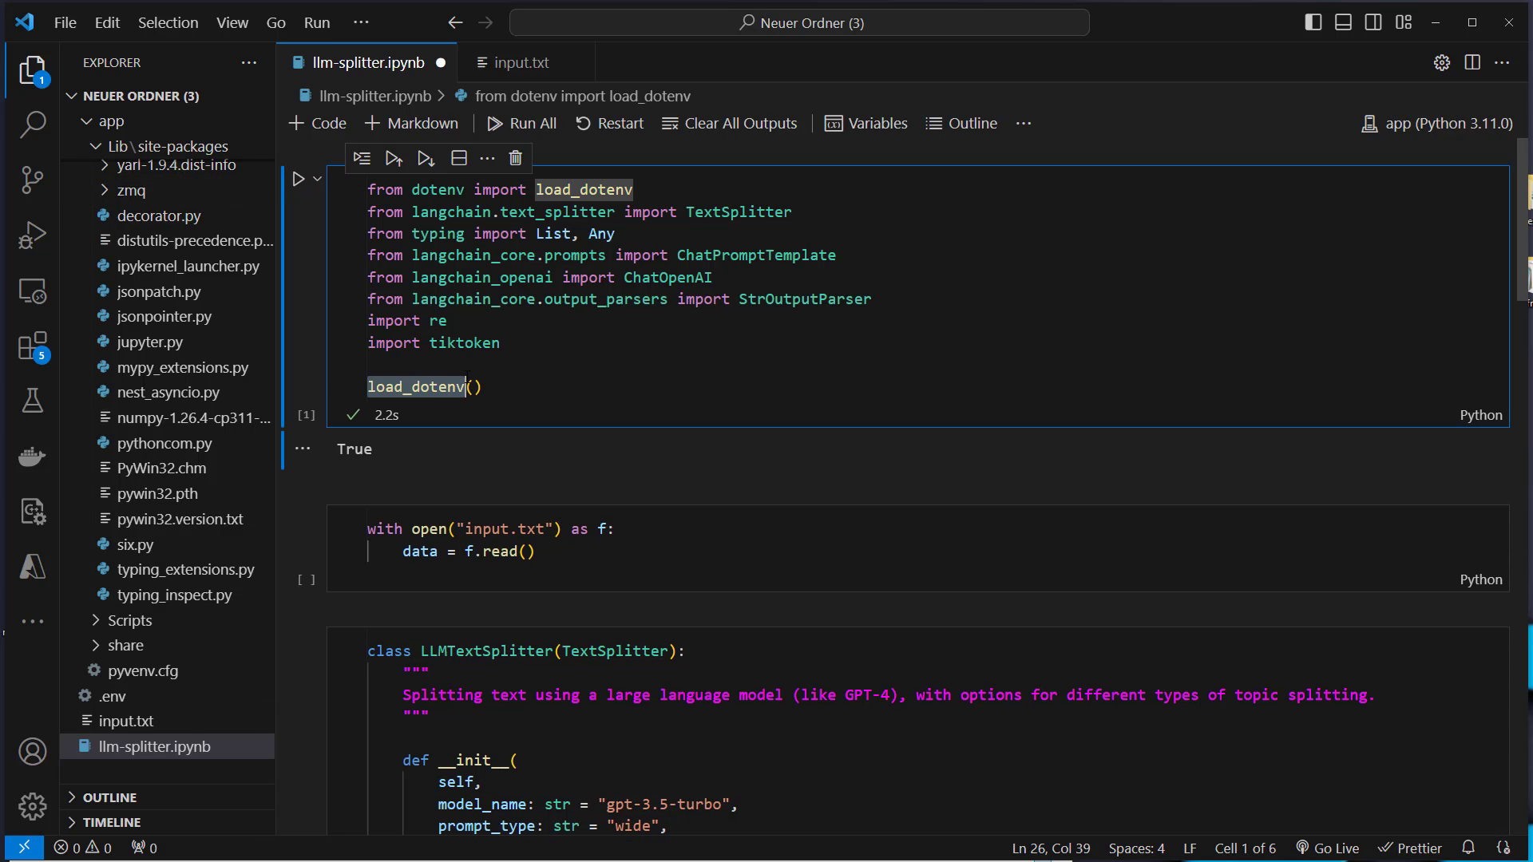
click(489, 551)
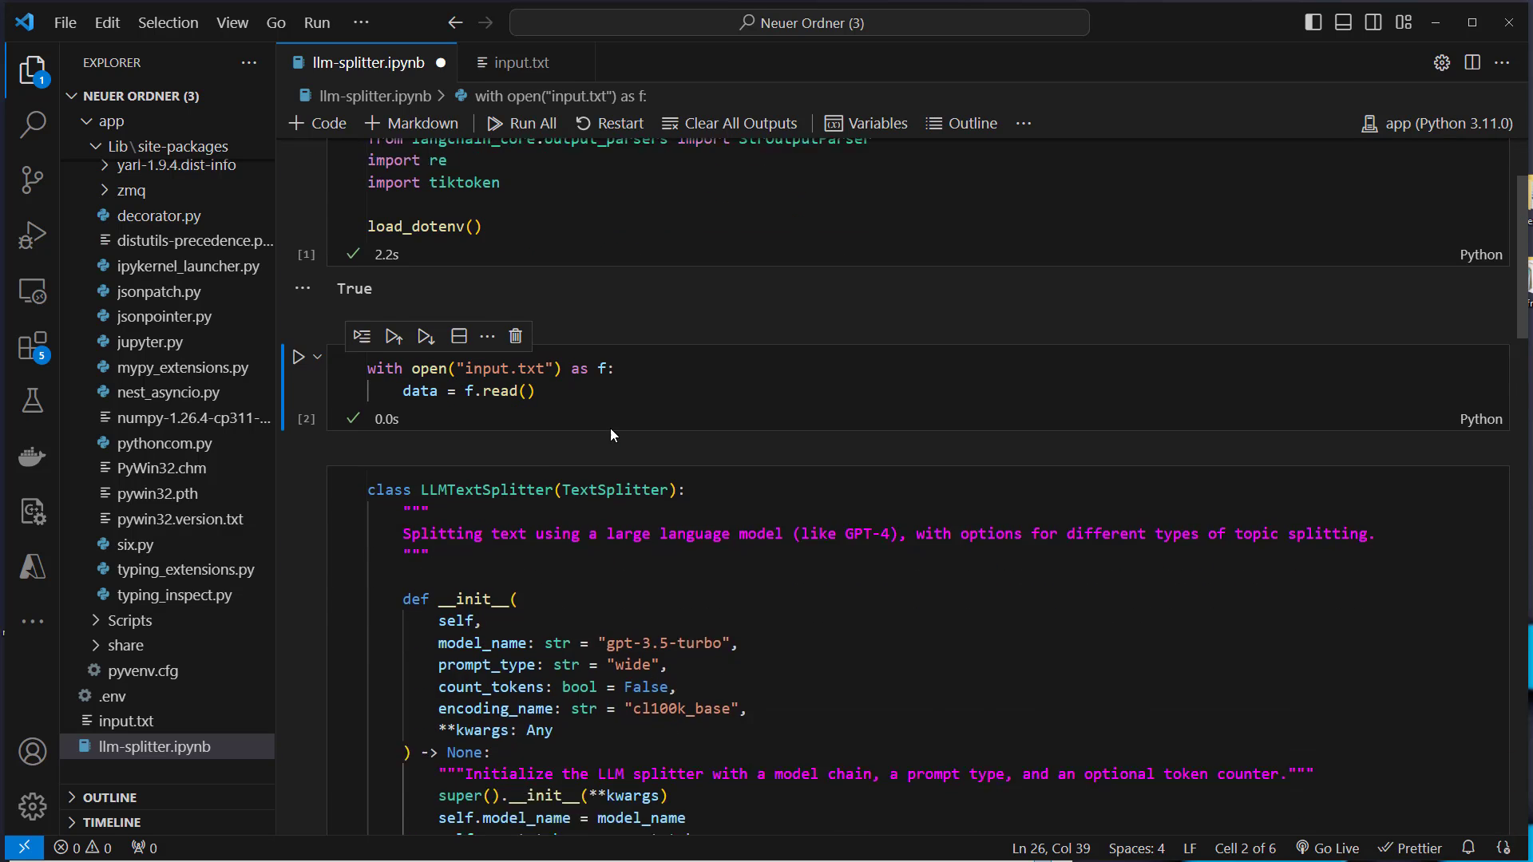
scroll(down, 3)
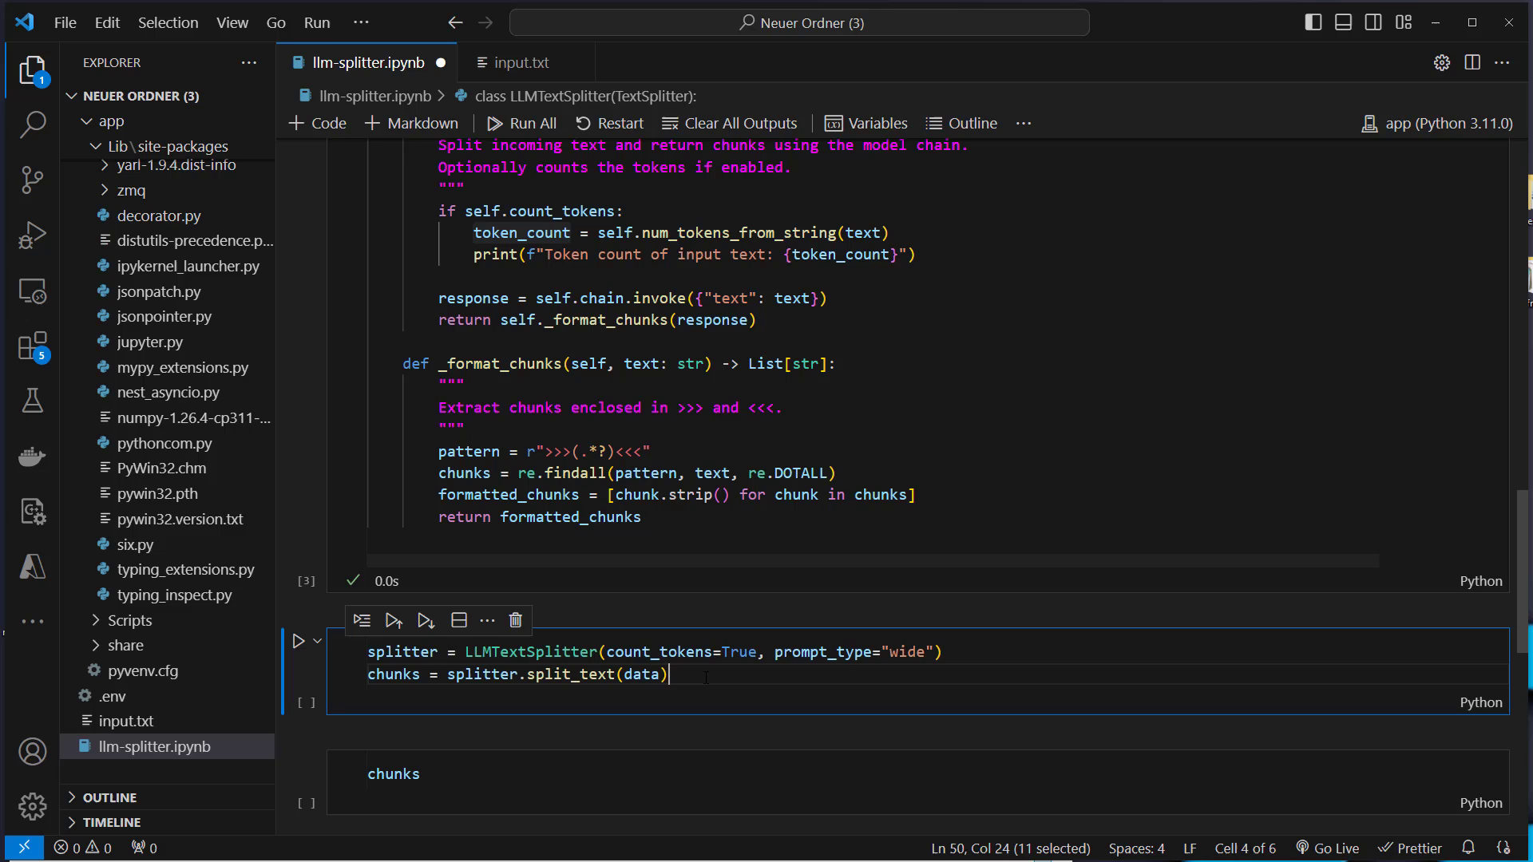
double_click(820, 651)
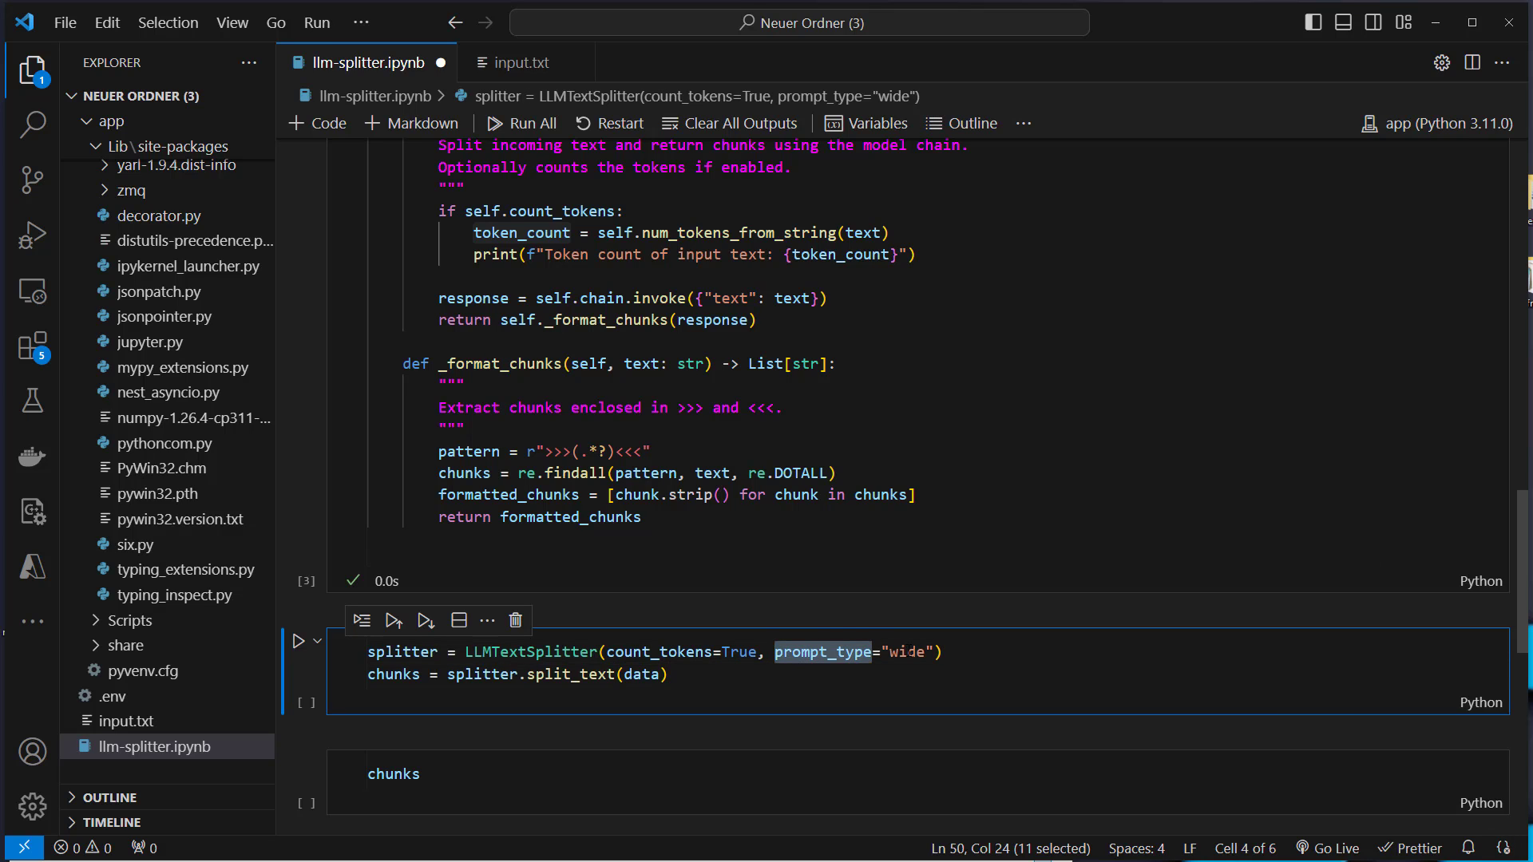
click(650, 674)
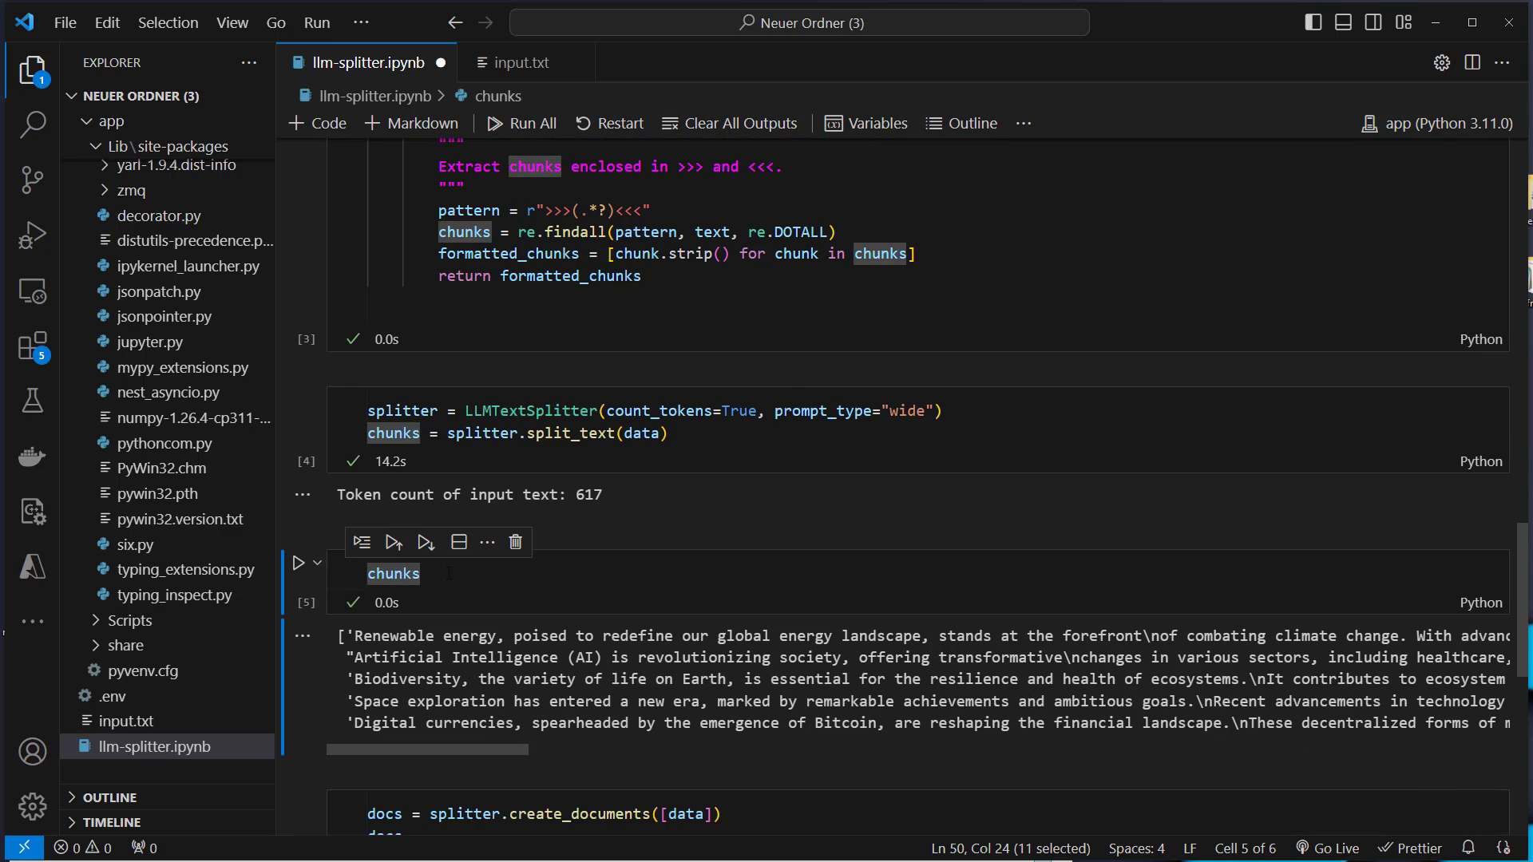
- Compare the Digital currencies chunk against input.txt and view create_documents in text_splitter.py
drag(355, 636, 557, 635)
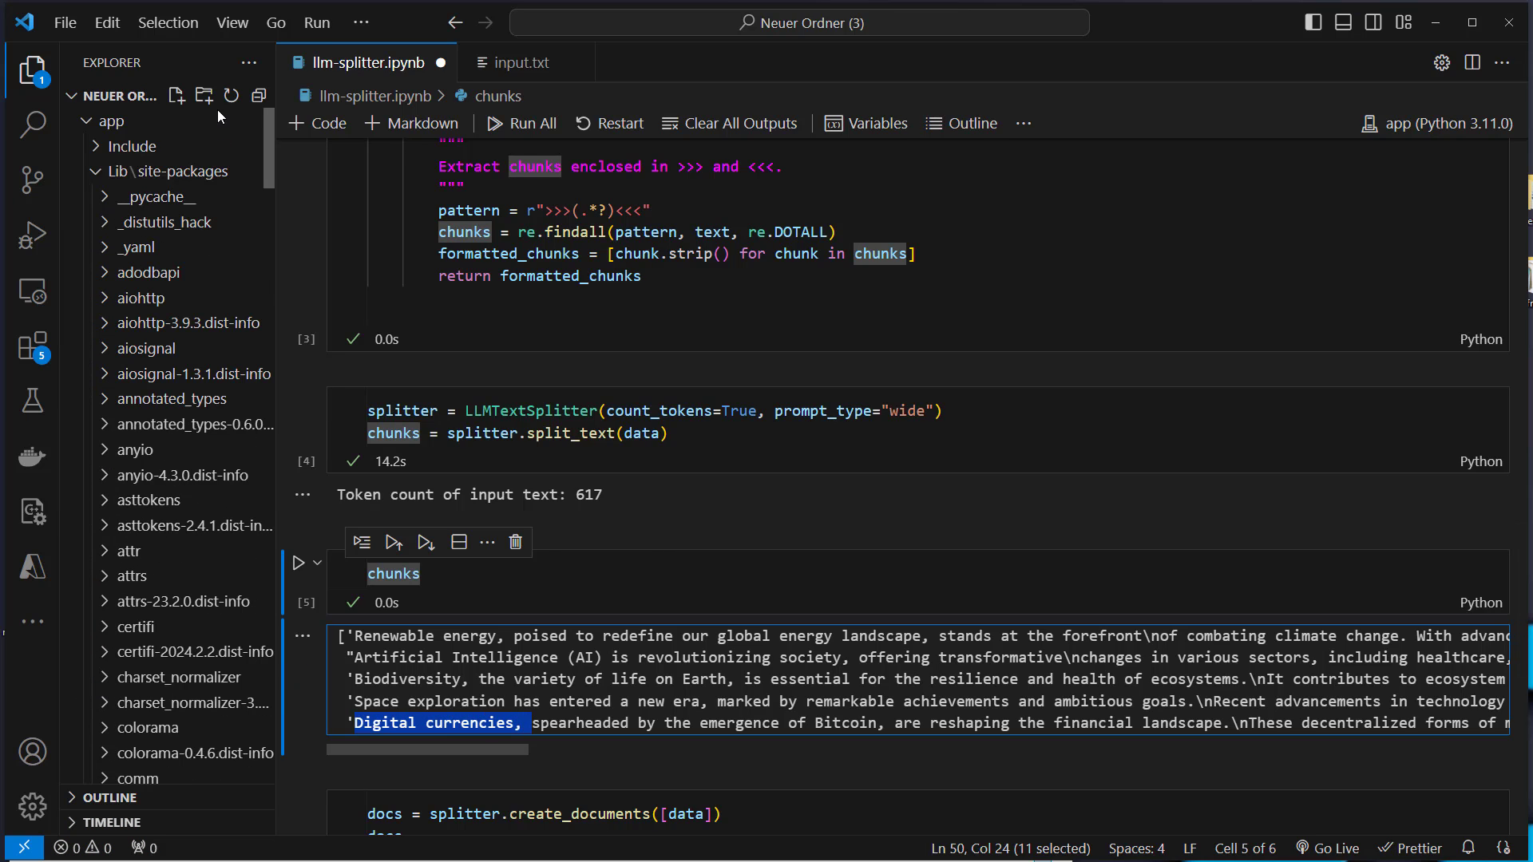
click(106, 119)
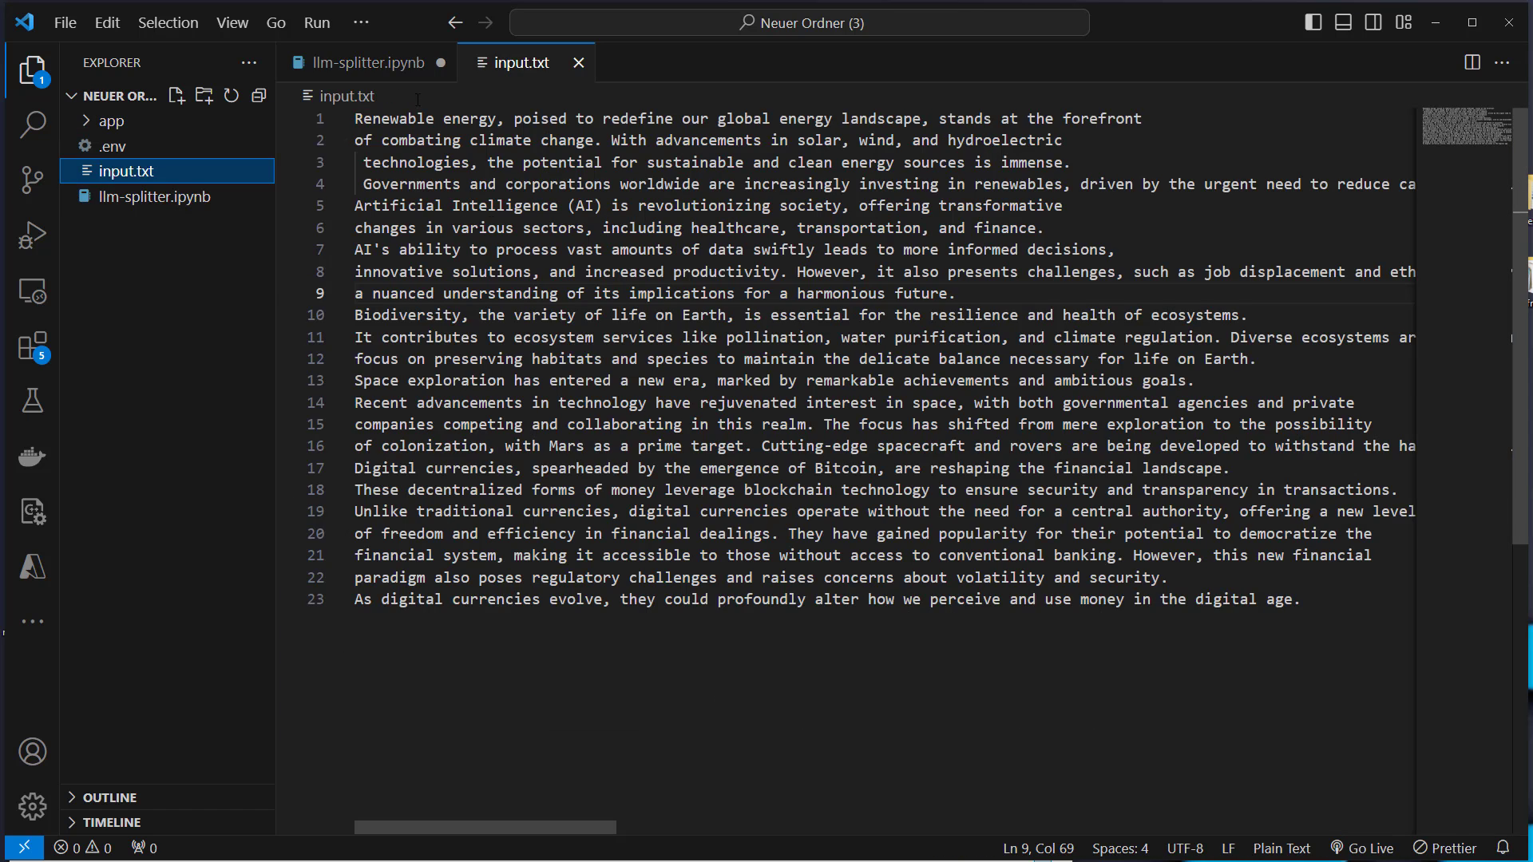
click(367, 62)
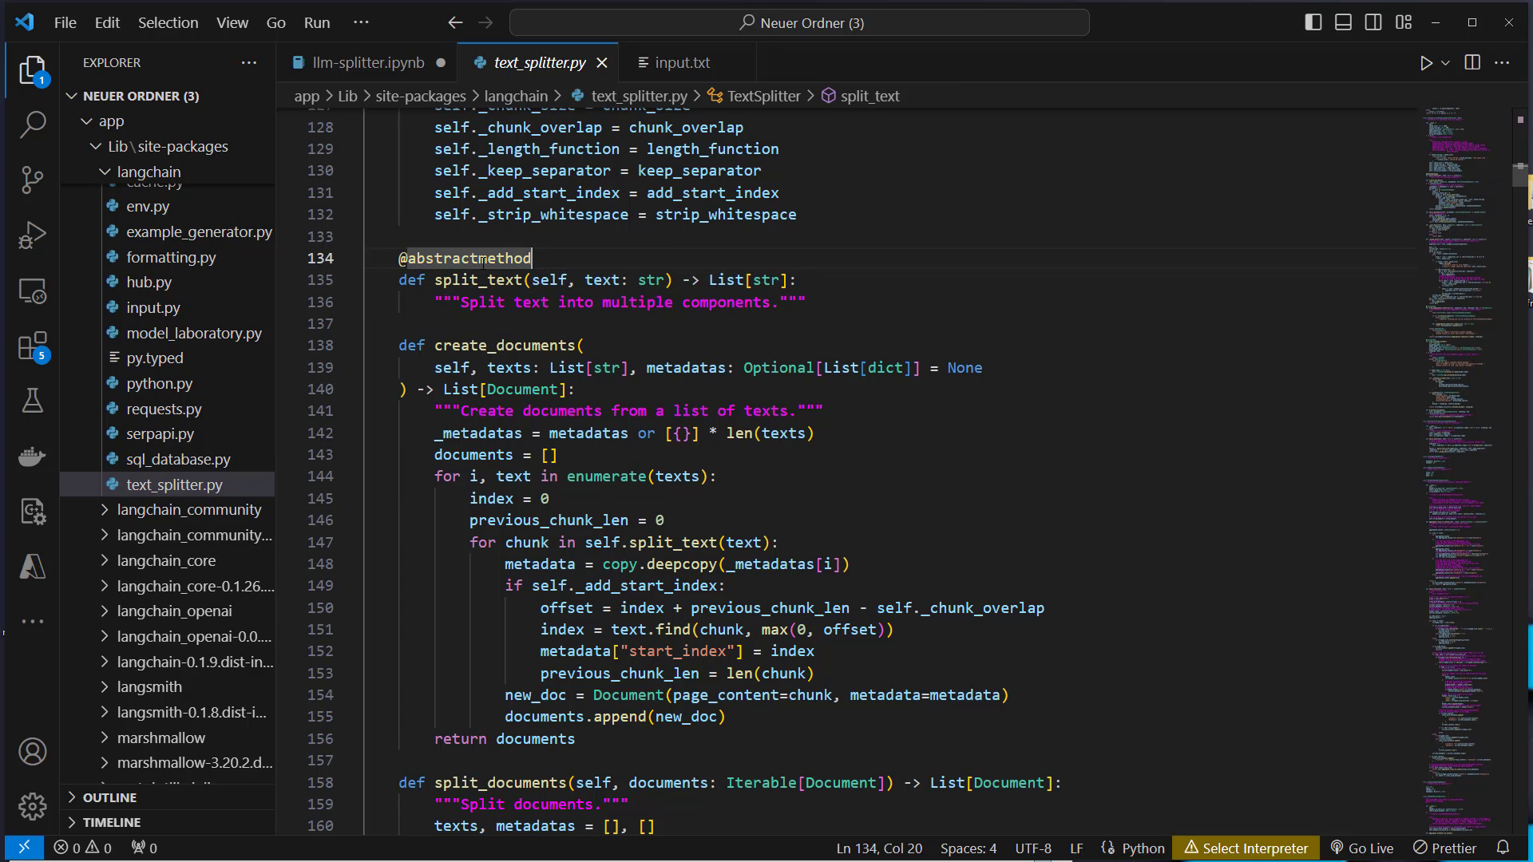
- Run create_documents to get 617 tokens and five Document objects matching the chunks
click(362, 62)
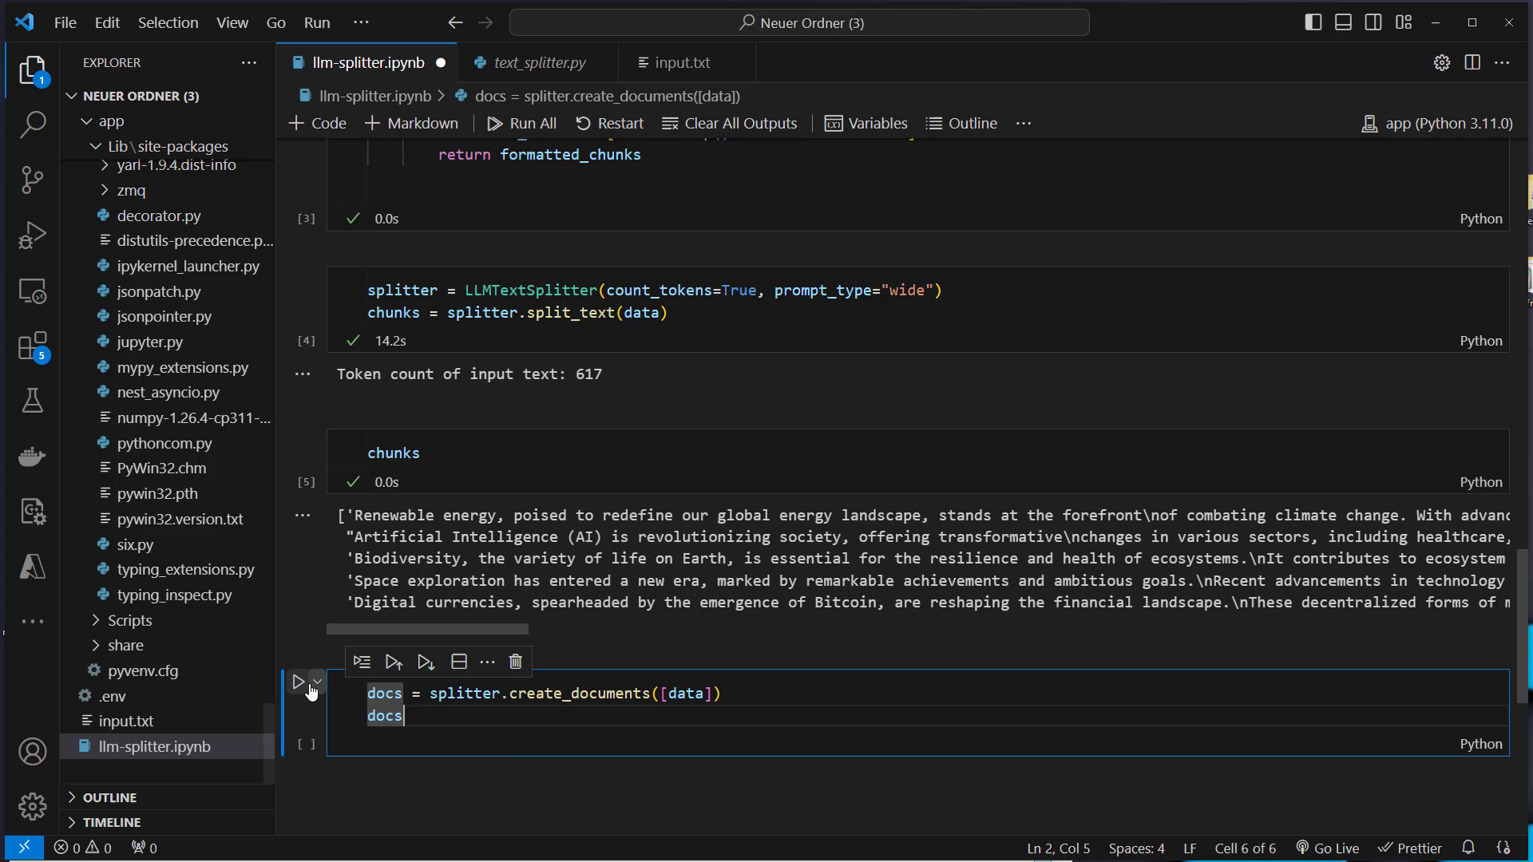
click(299, 682)
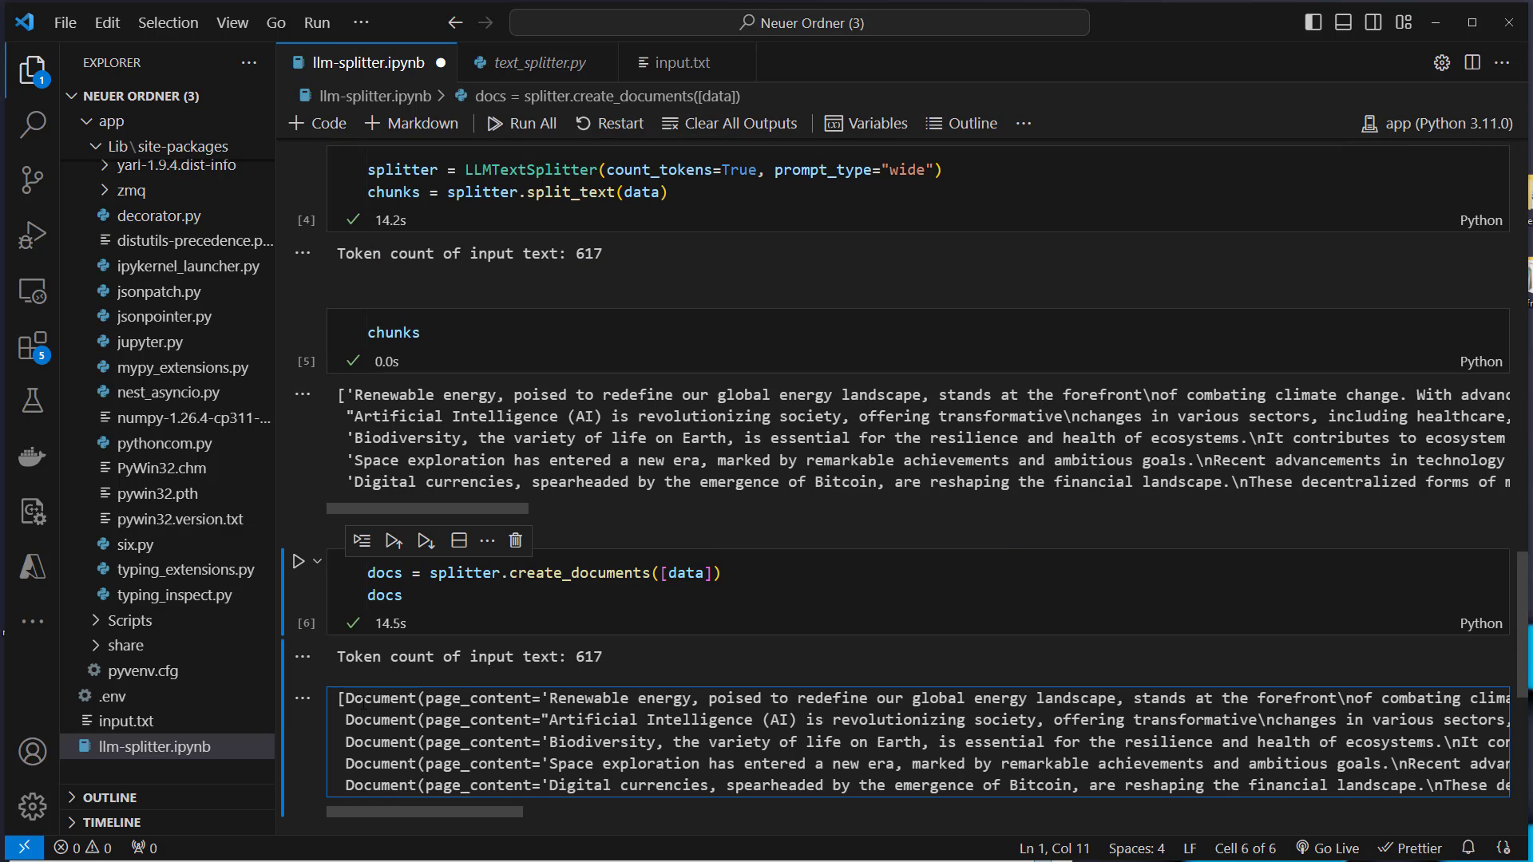
double_click(379, 698)
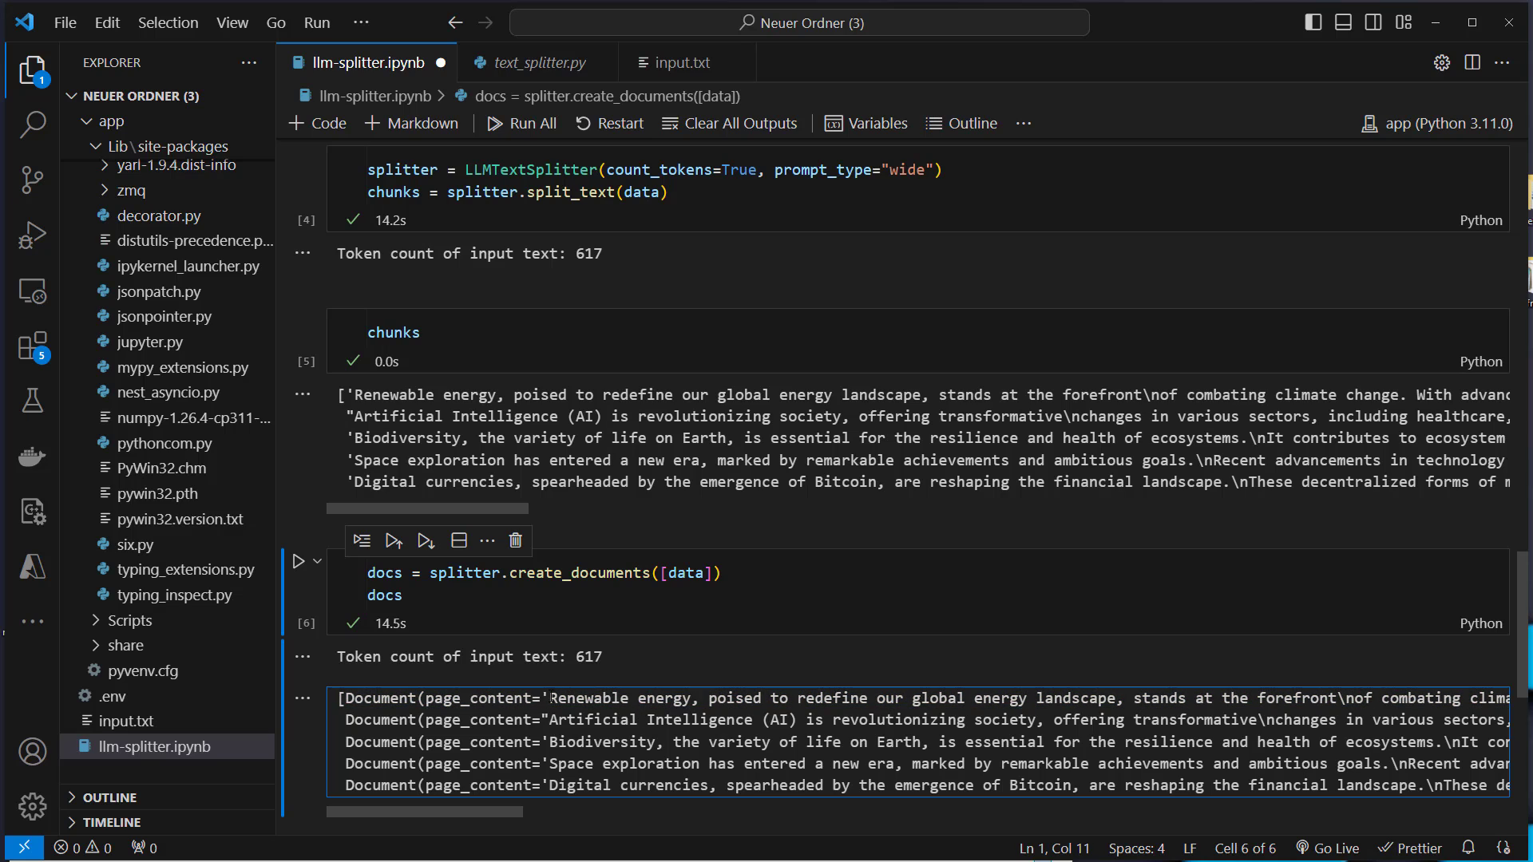
drag(350, 394, 489, 415)
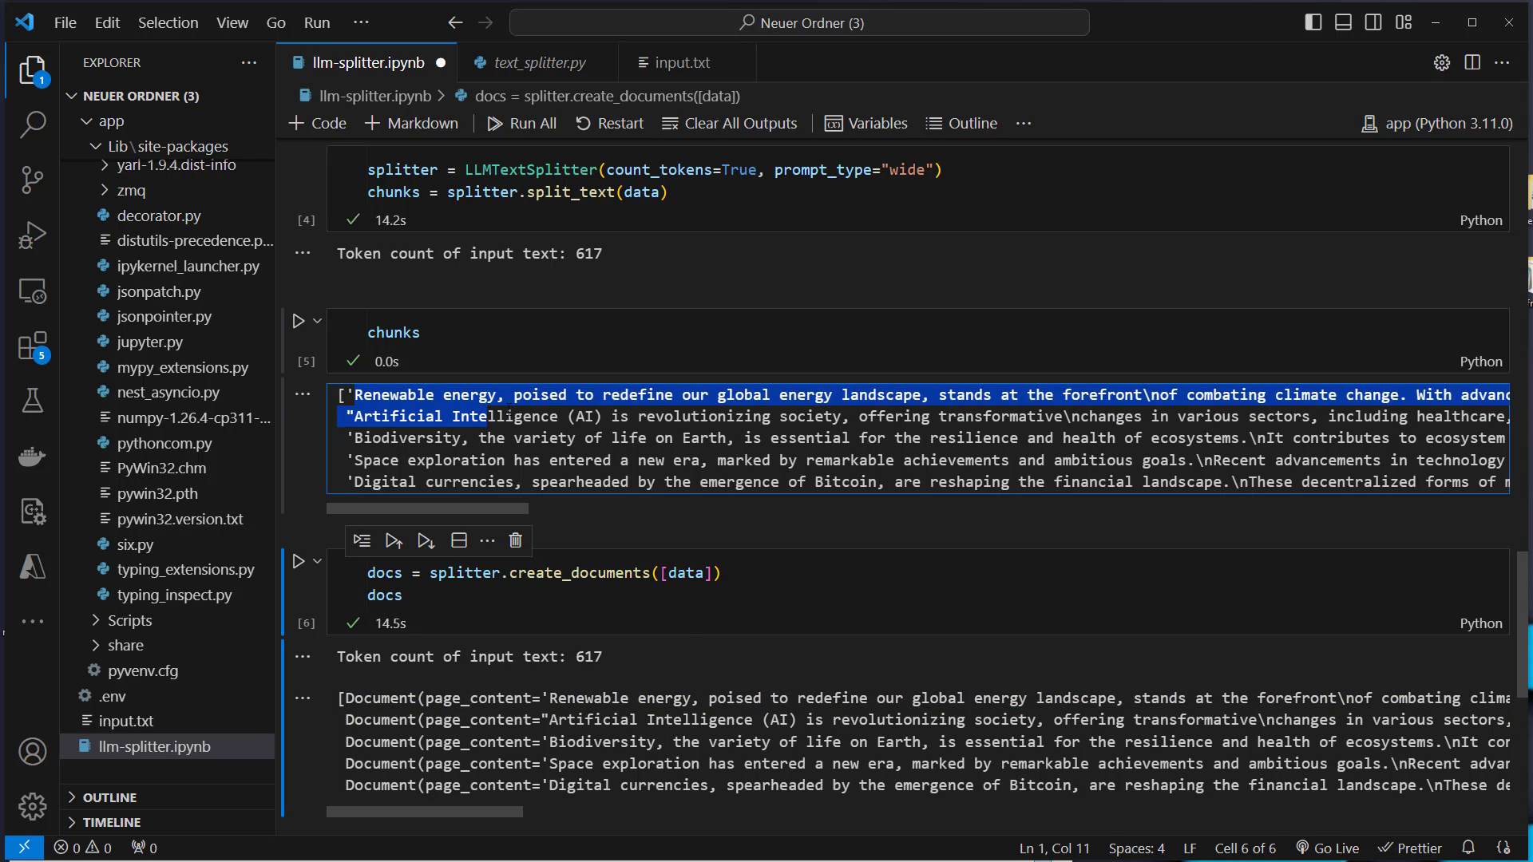